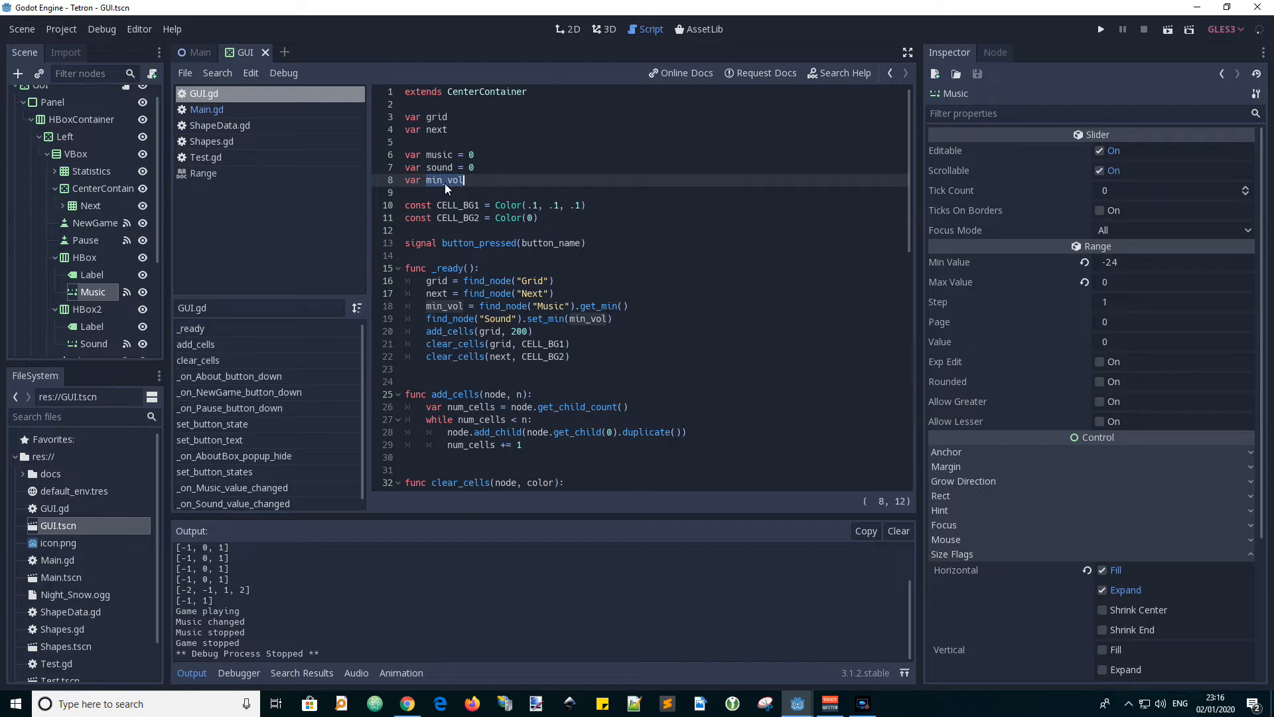
Step: Review GUI.gd's min_vol variable and the _ready function where the Music slider is found
double_click(446, 179)
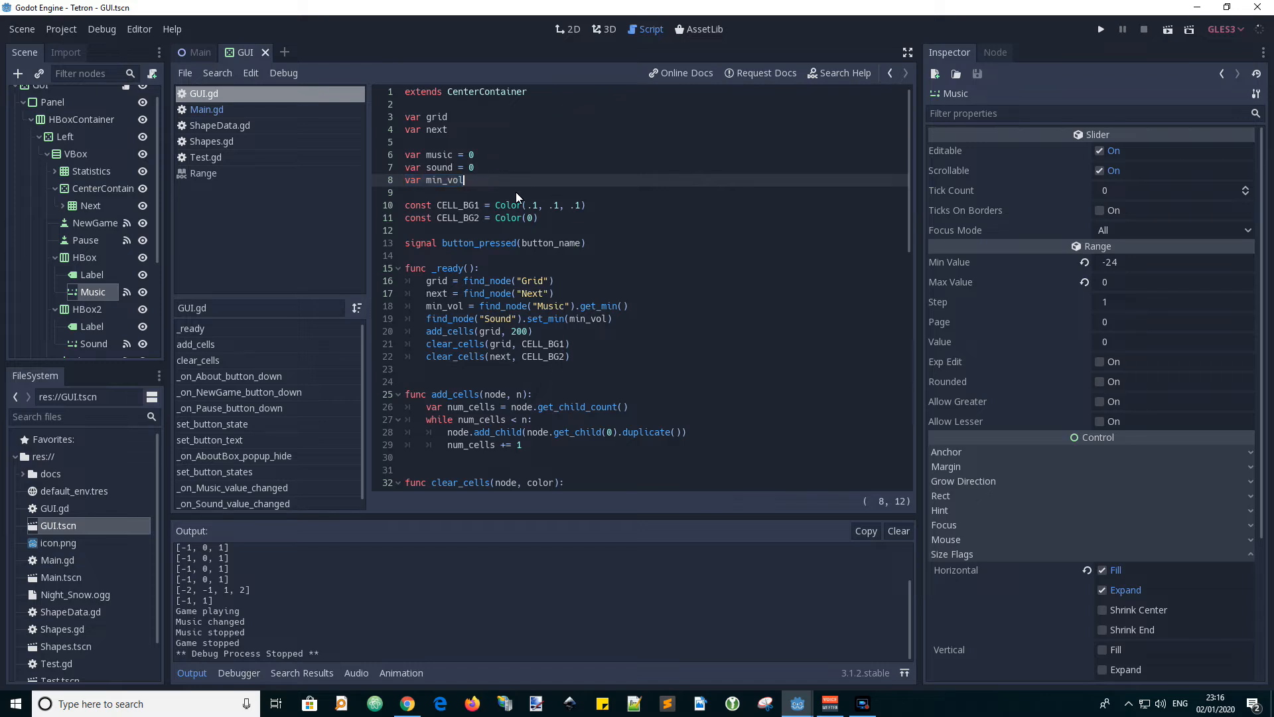
mouse_move(500, 188)
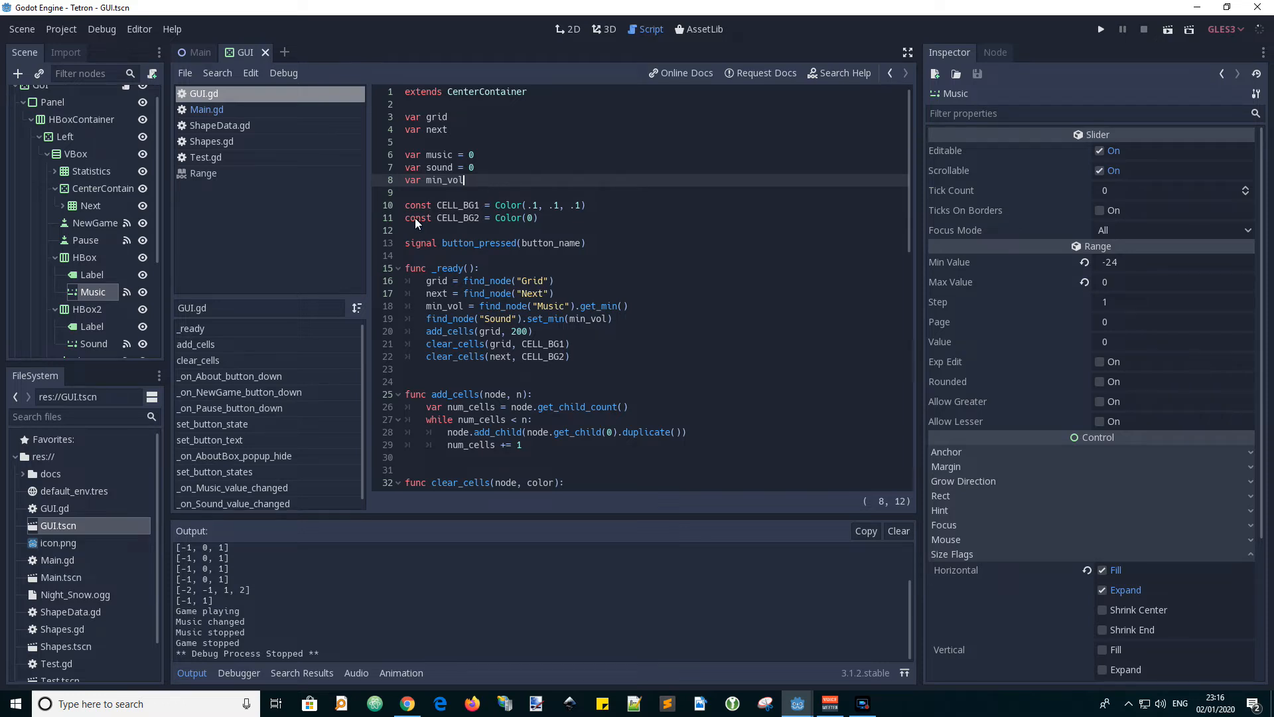
left_click(207, 108)
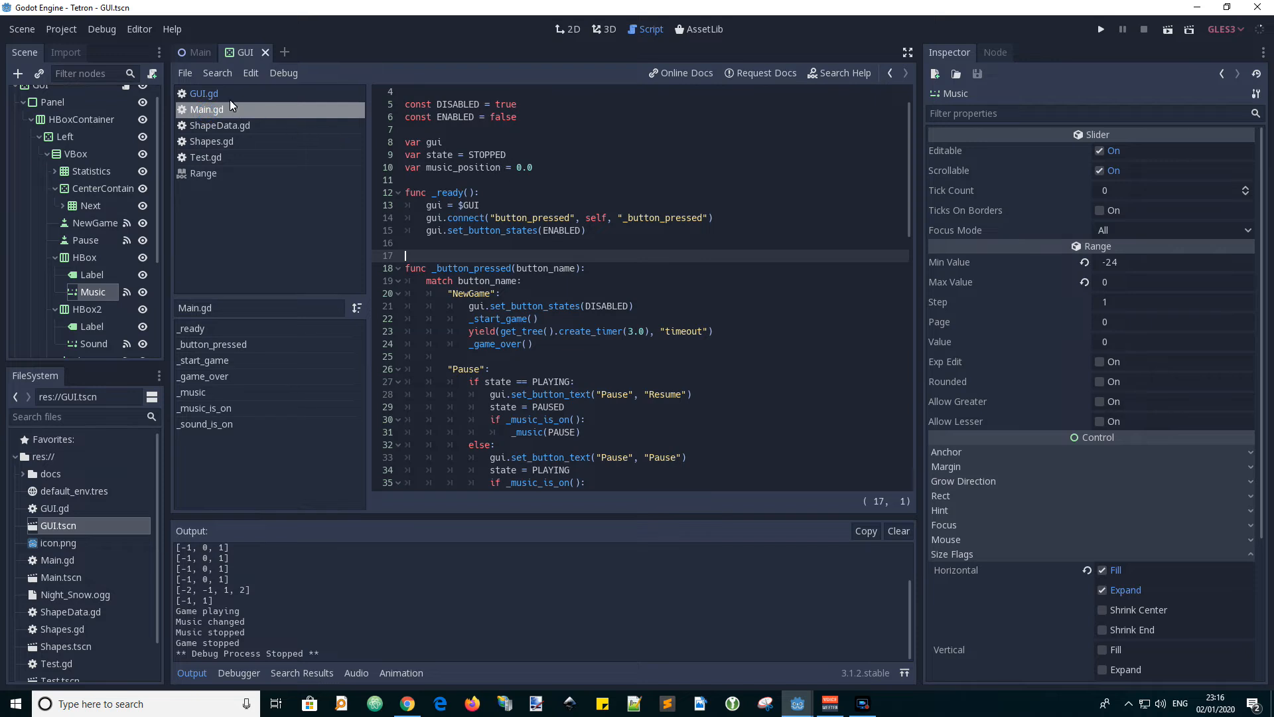
left_click(205, 93)
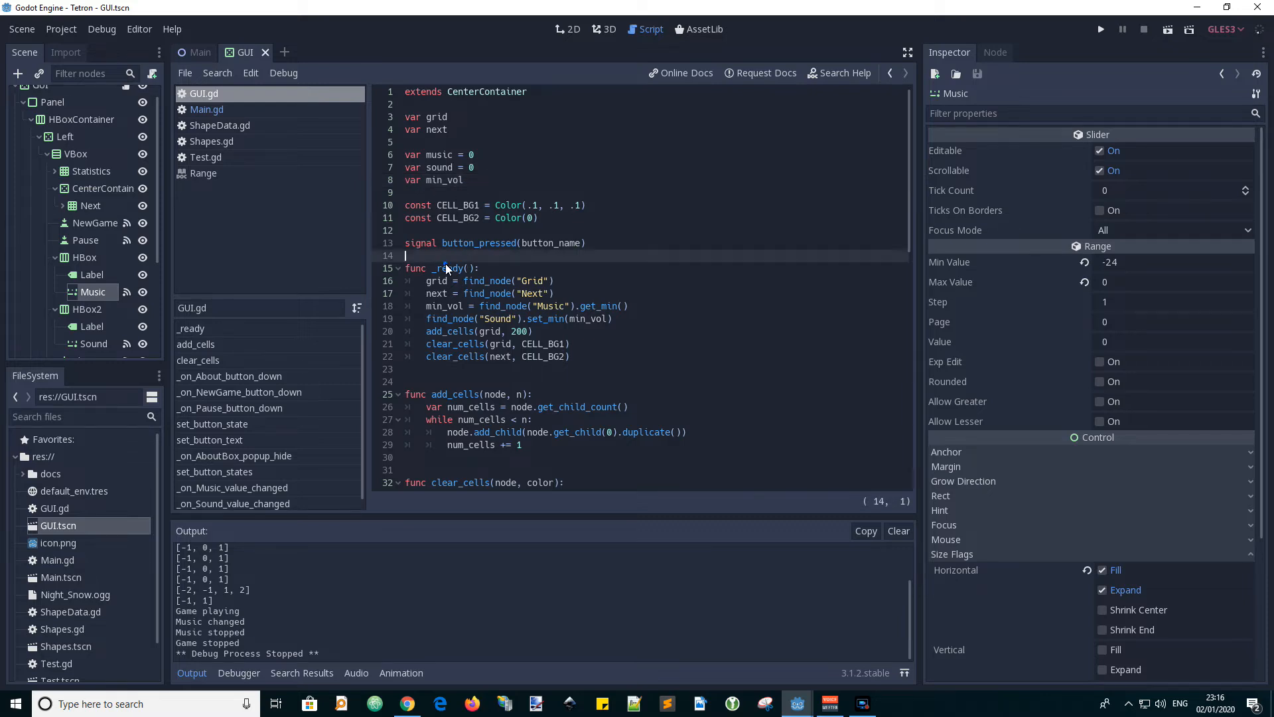
double_click(447, 268)
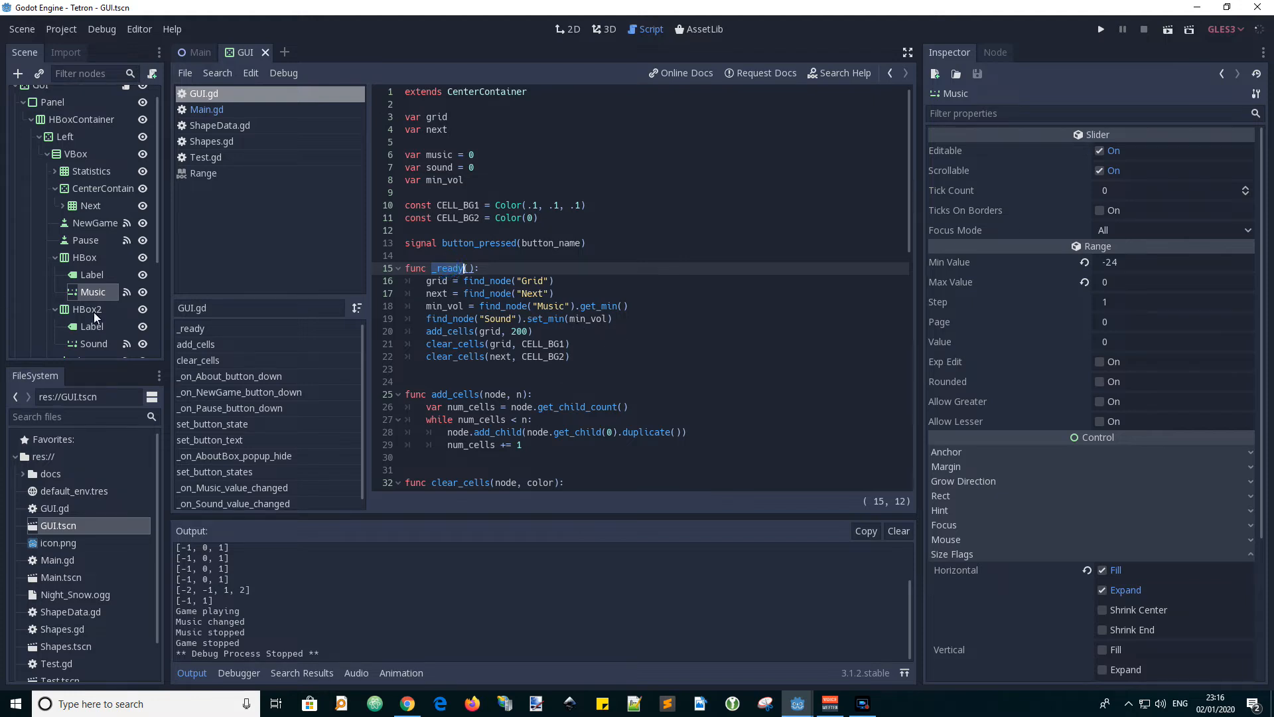
mouse_move(751, 321)
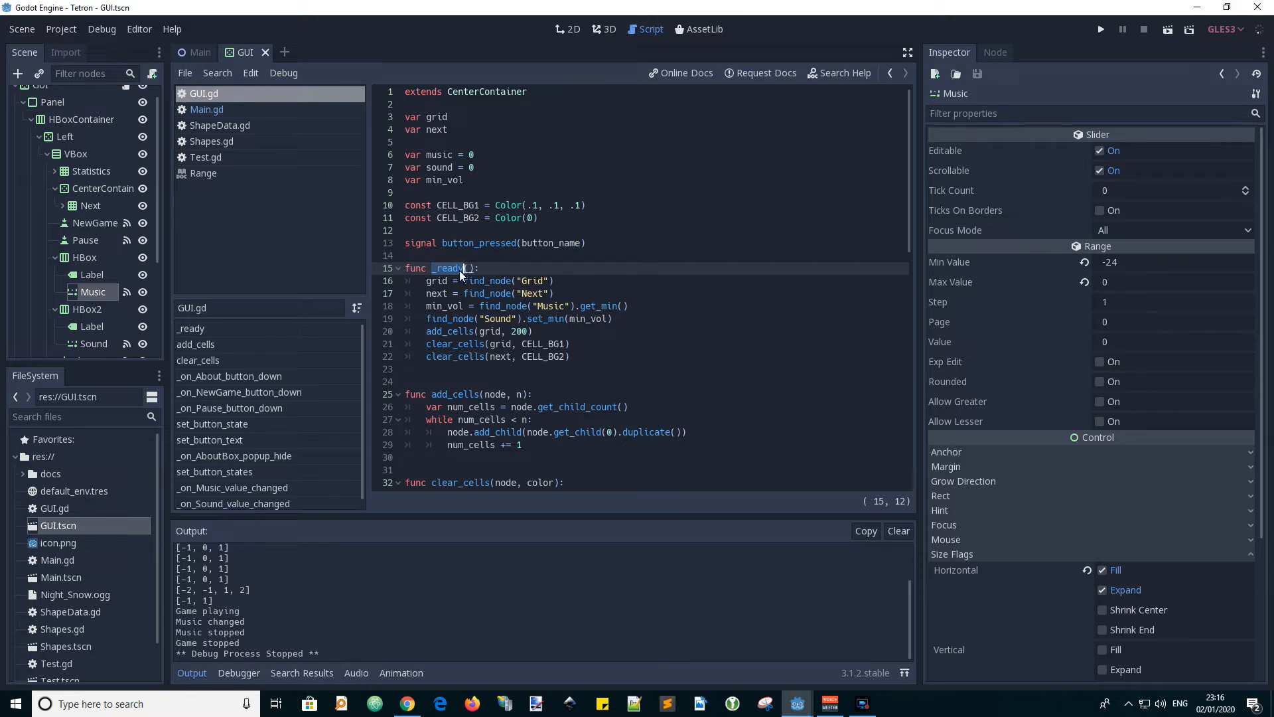
double_click(447, 268)
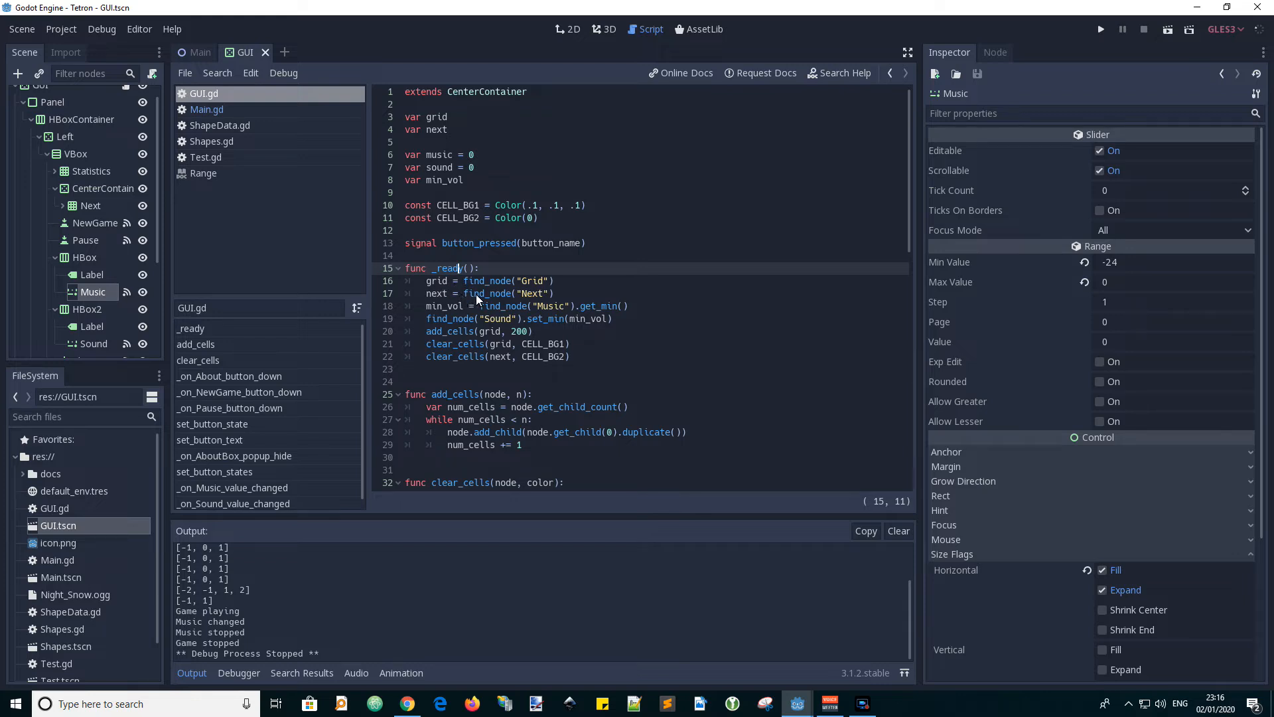
mouse_move(455, 326)
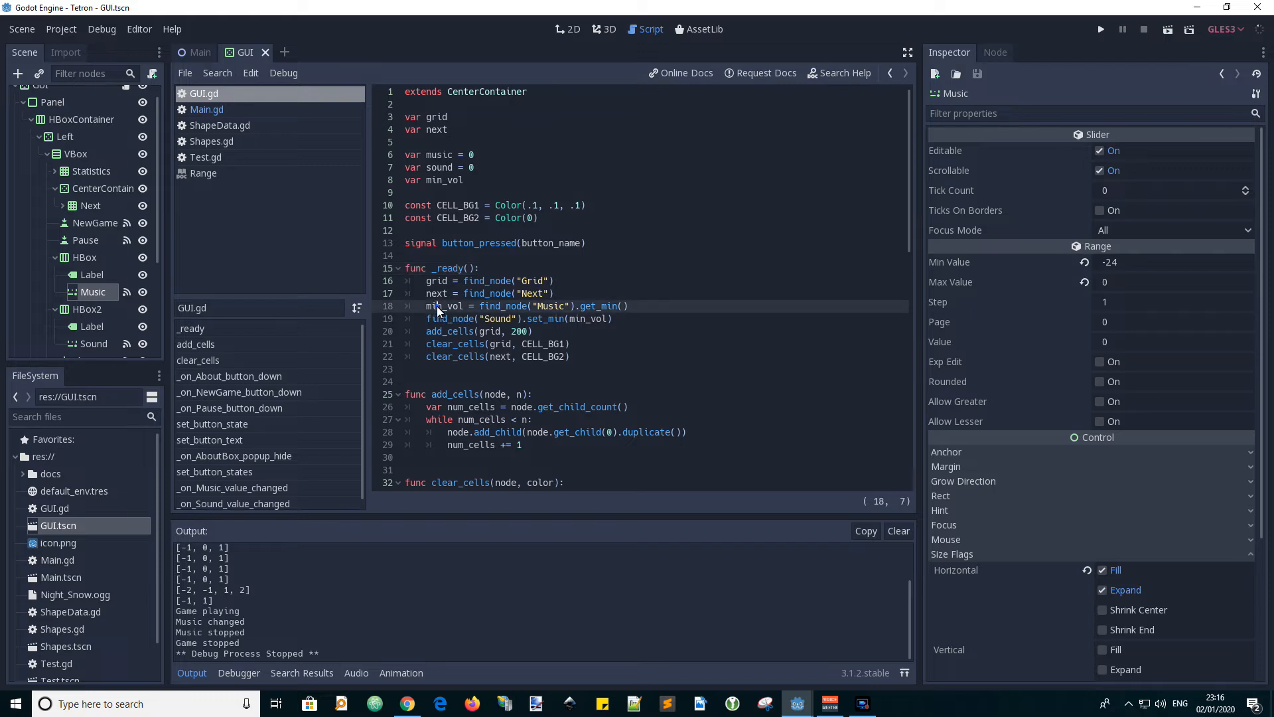
double_click(447, 179)
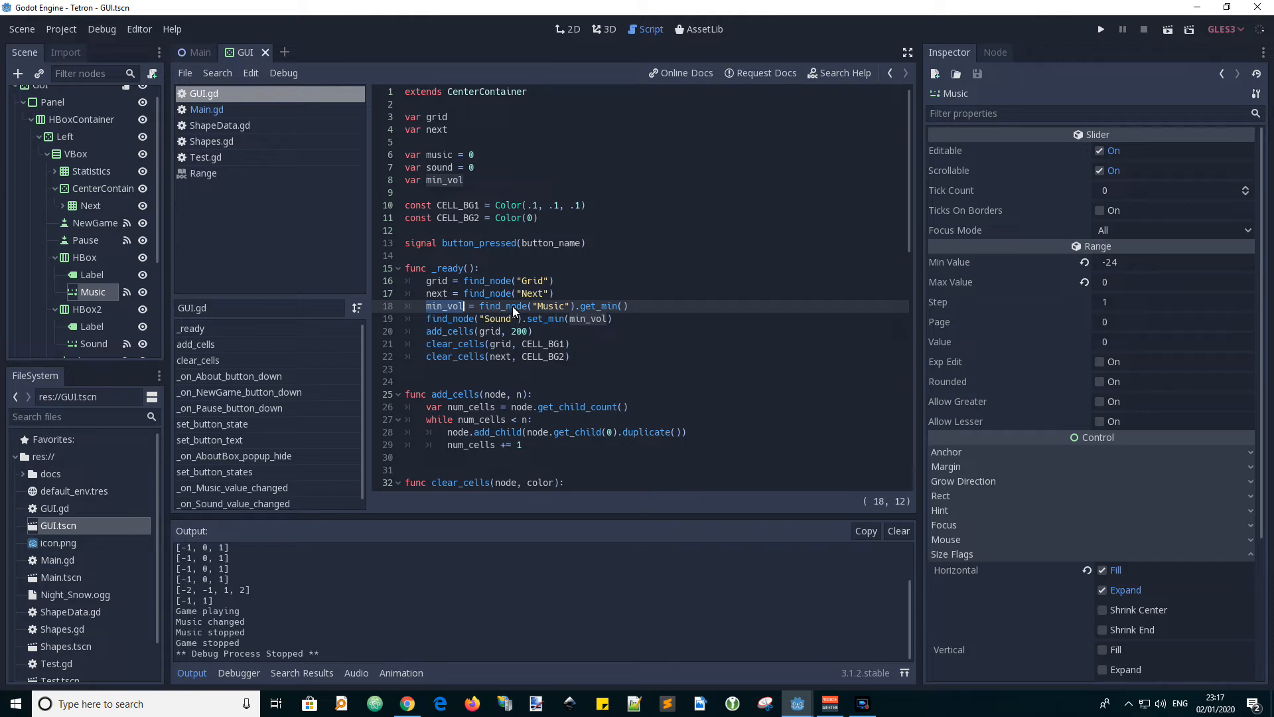
double_click(550, 305)
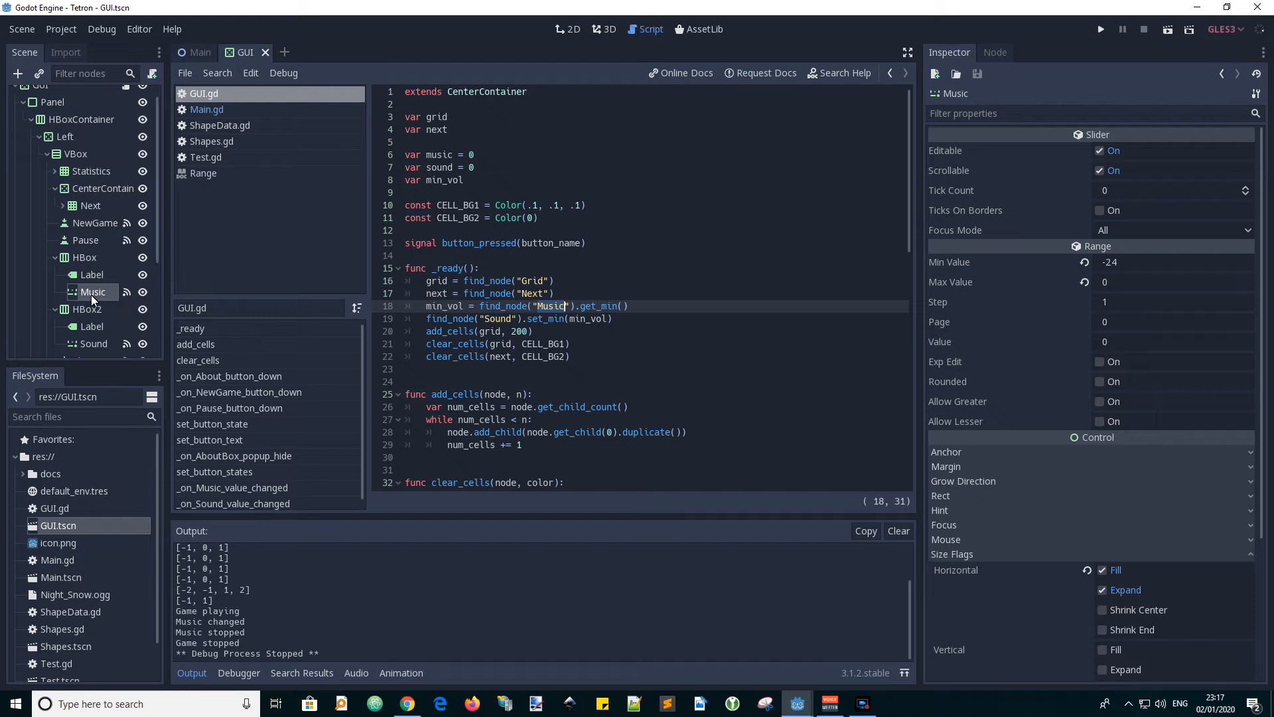
mouse_move(584, 317)
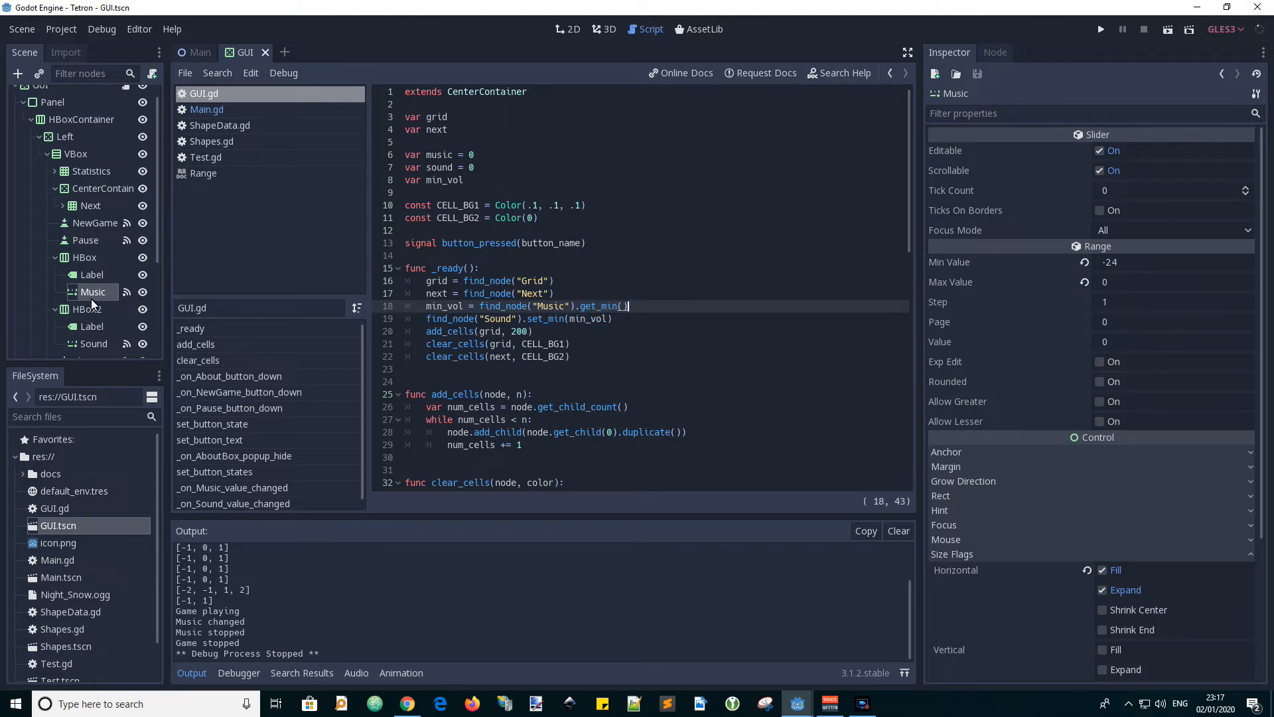
mouse_move(103, 301)
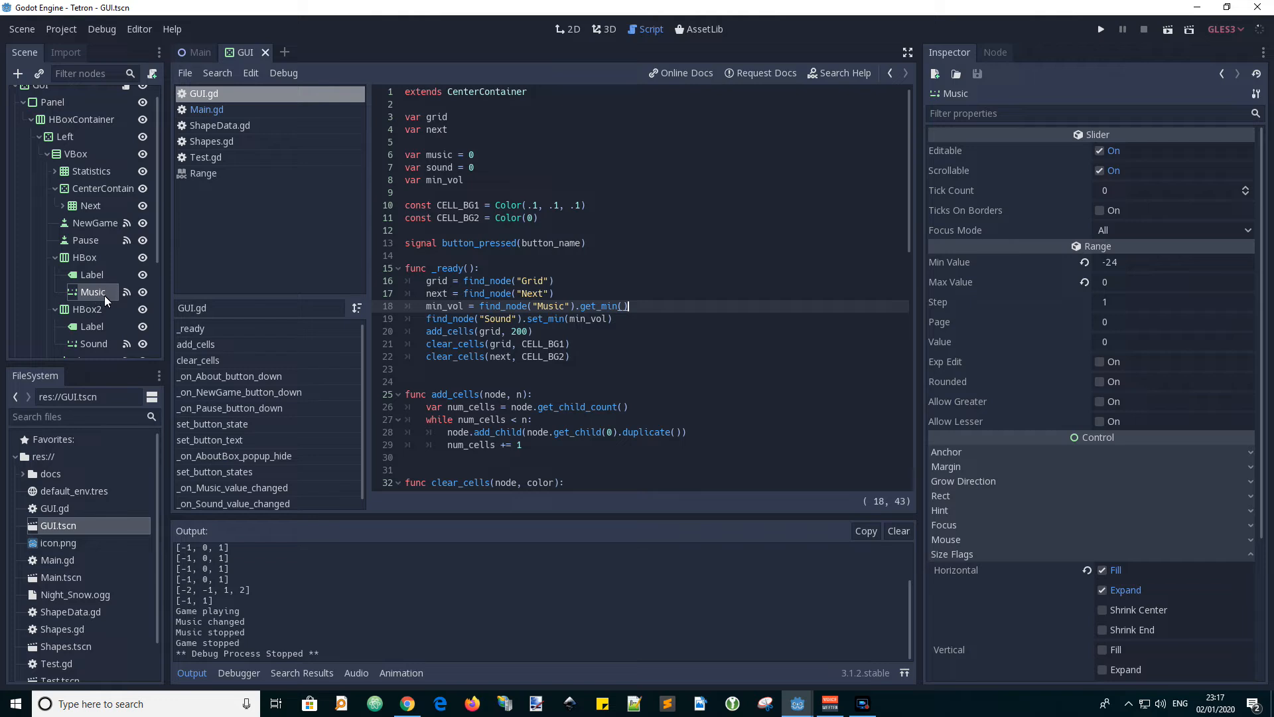
mouse_move(731, 406)
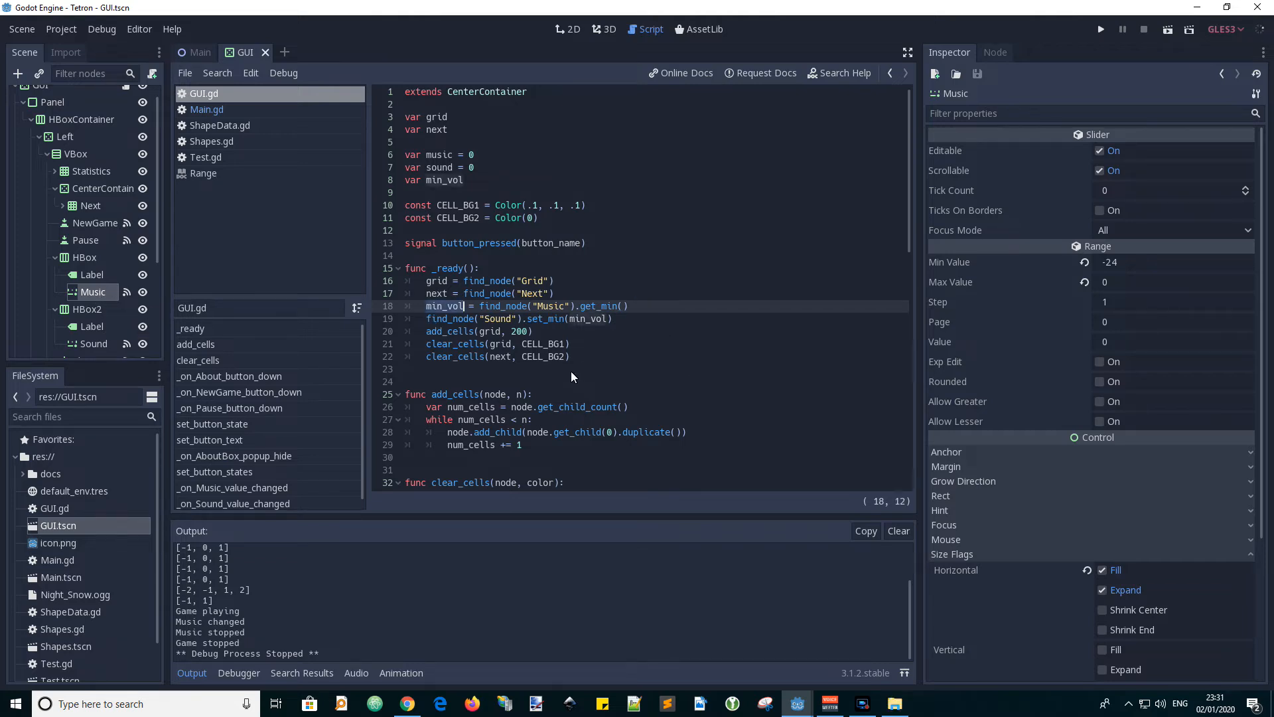
mouse_move(569, 325)
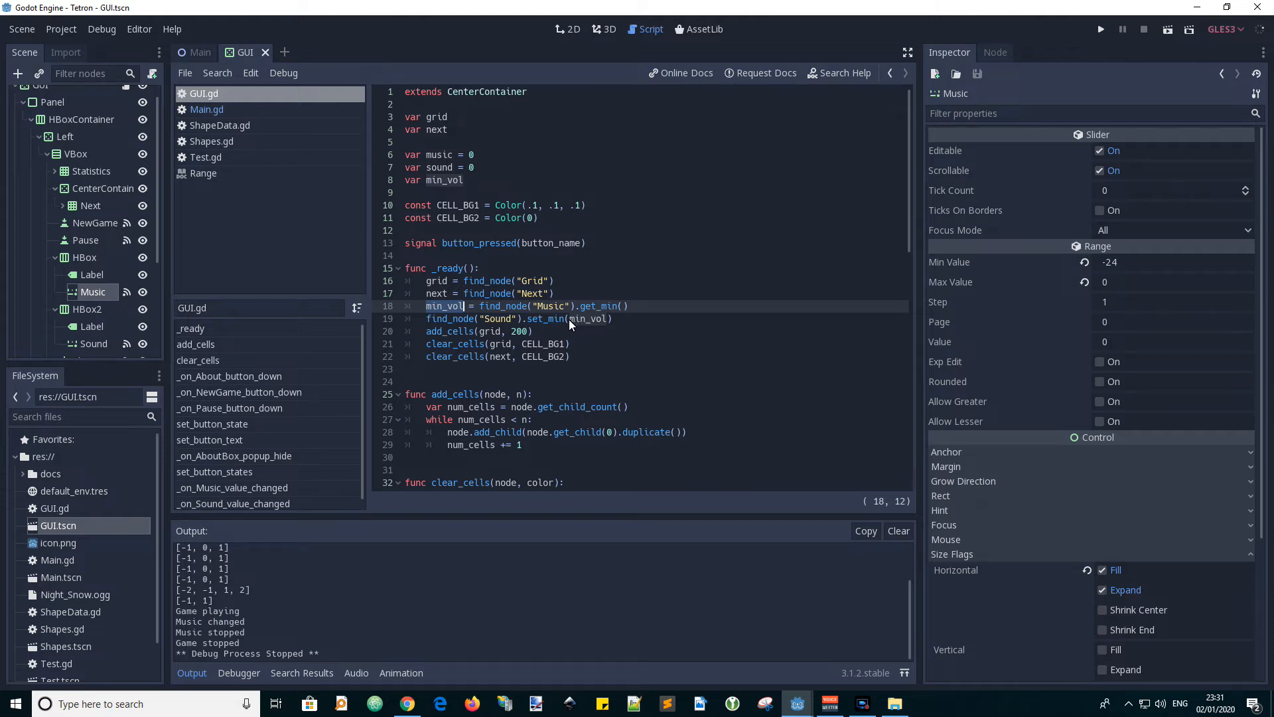
Step: Trace min_vol passed to set_min on the Music node, then move into Main.gd and scroll down
left_click(590, 319)
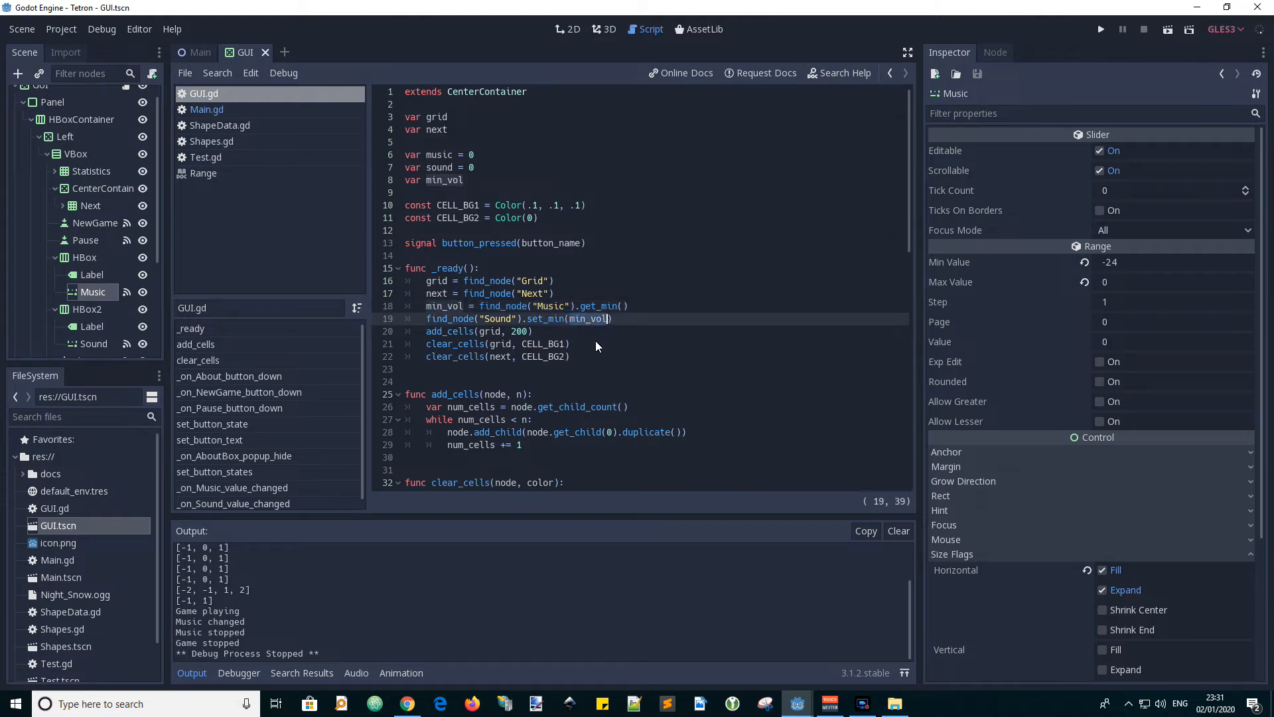
mouse_move(443, 324)
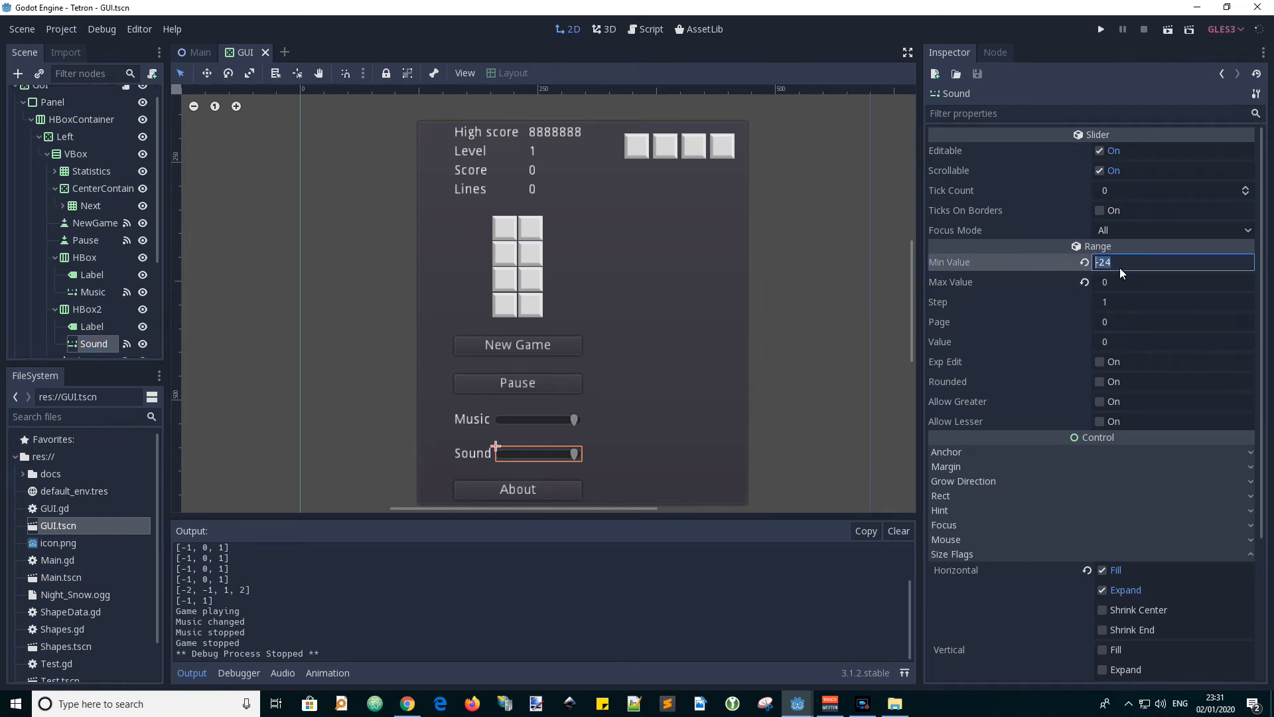
mouse_move(191, 325)
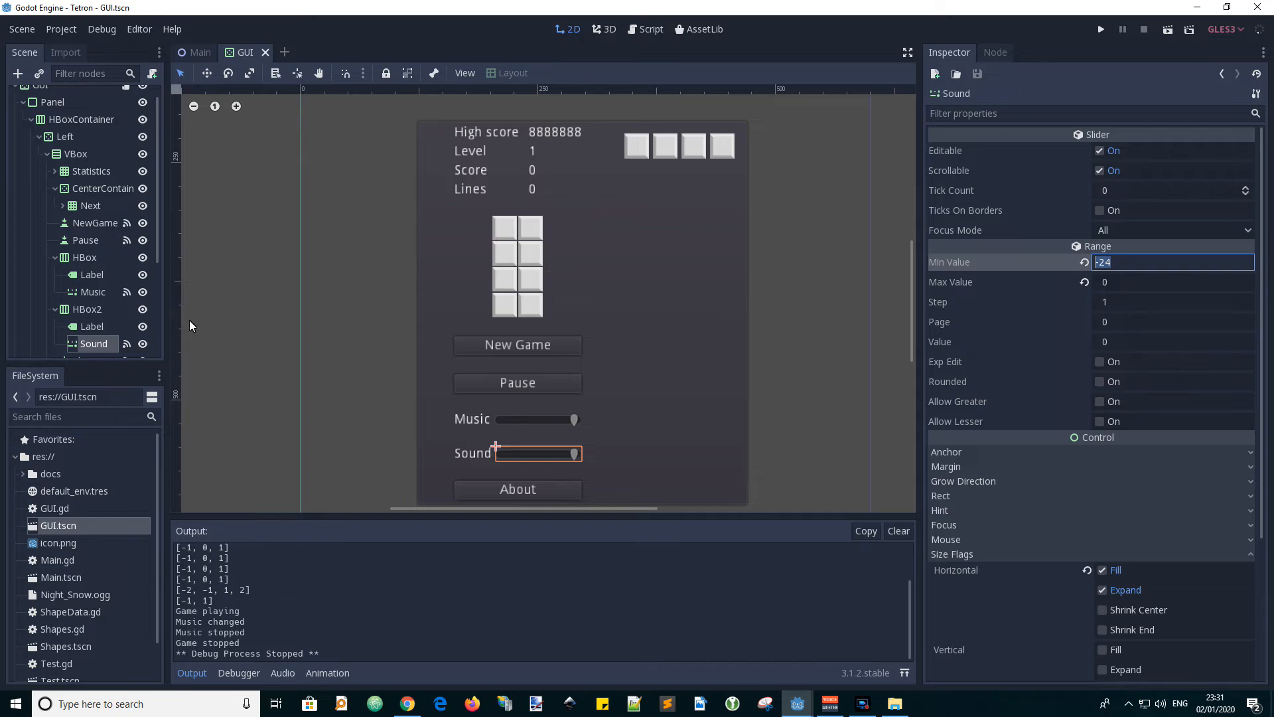
mouse_move(206, 121)
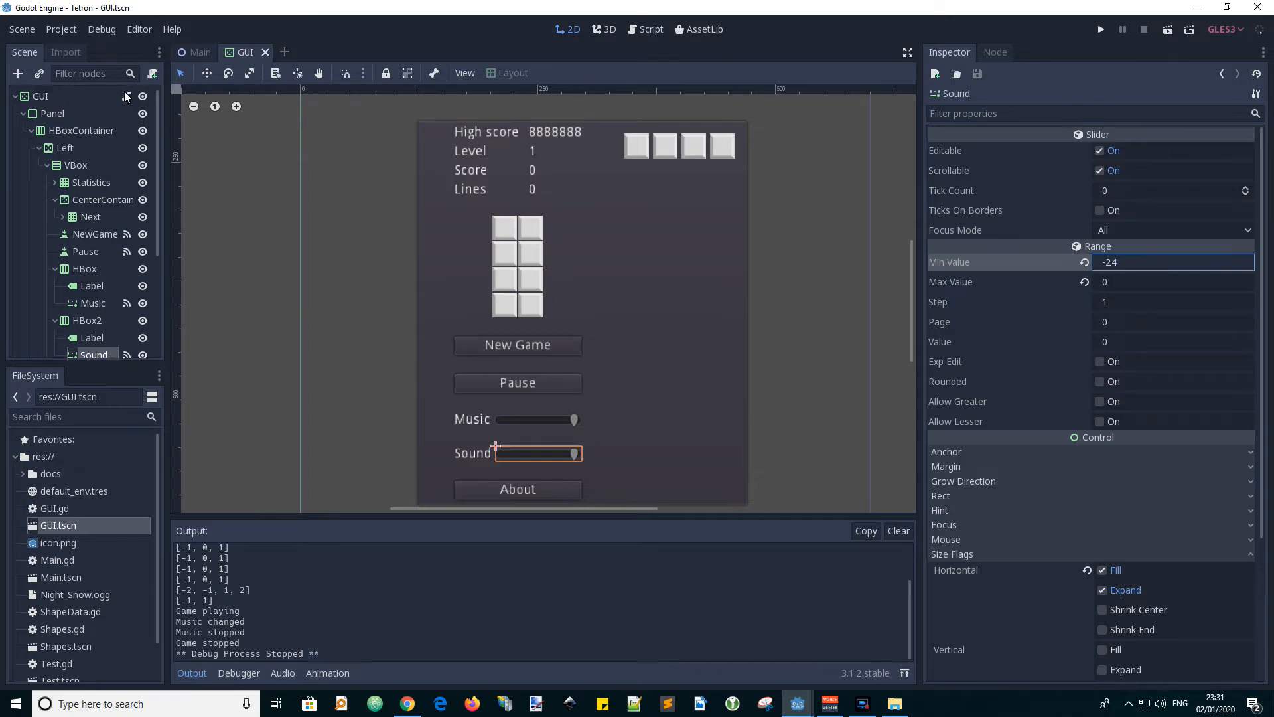
left_click(650, 28)
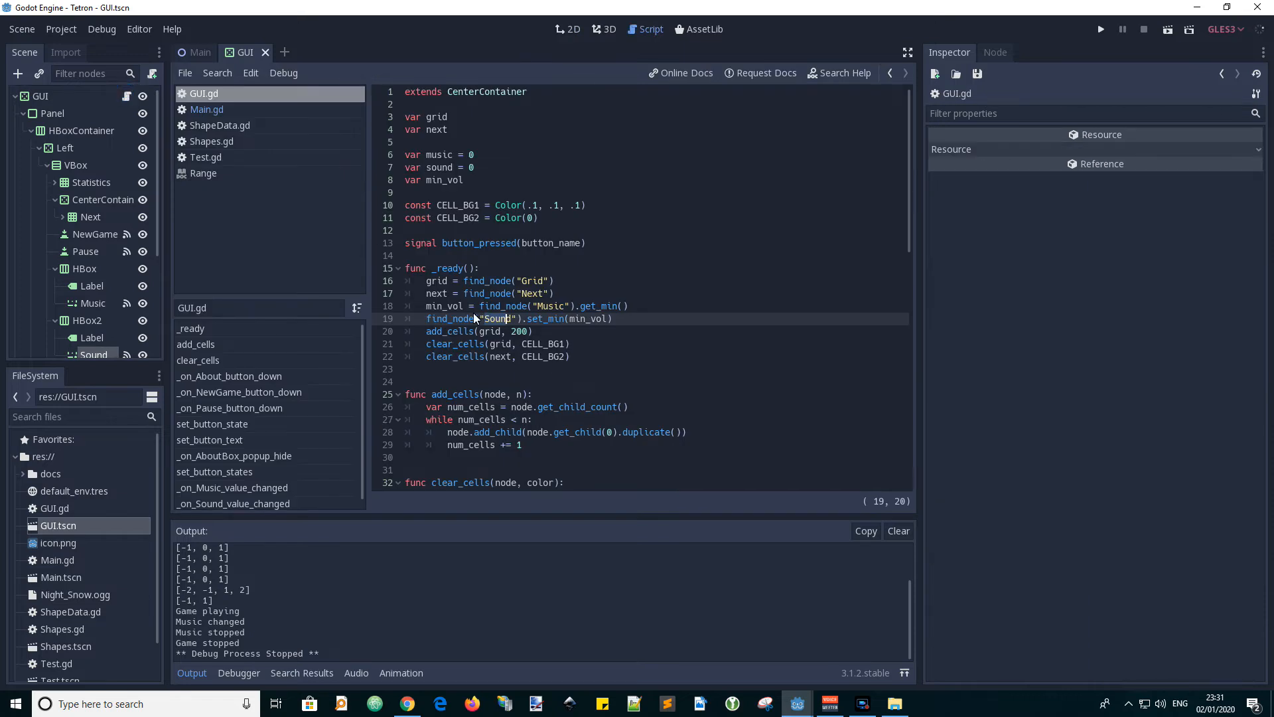
mouse_move(559, 335)
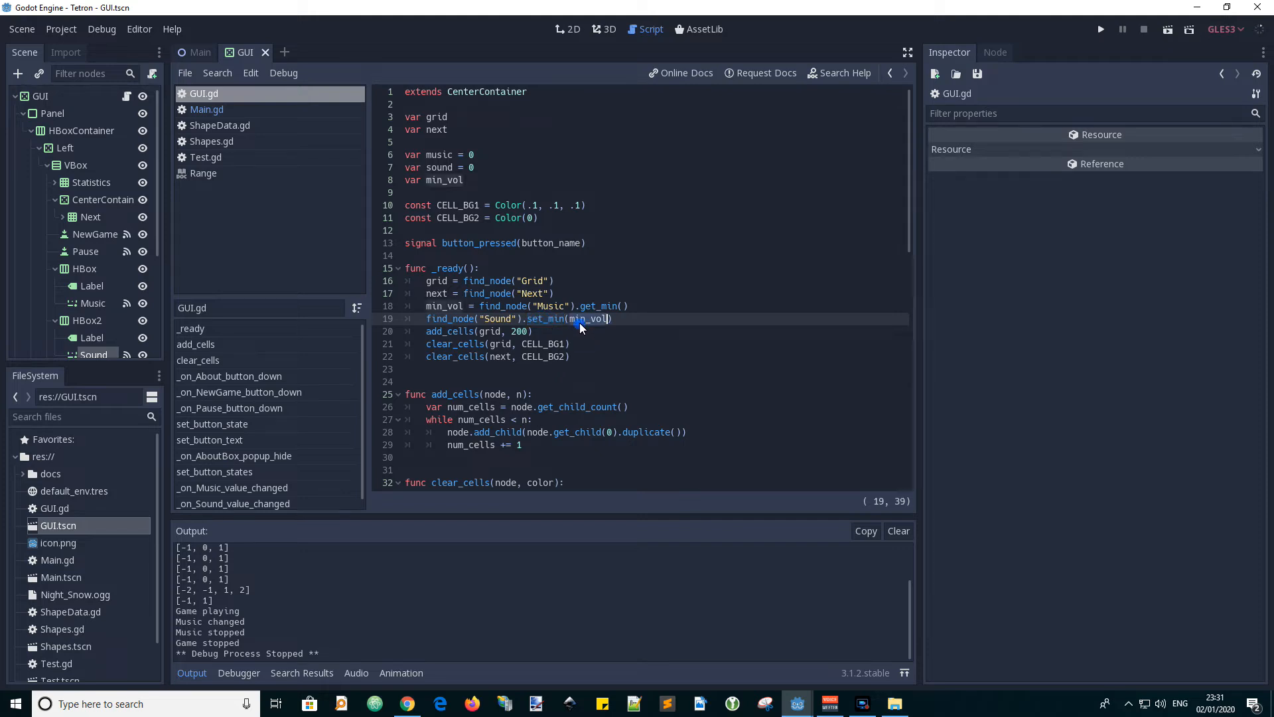
mouse_move(602, 342)
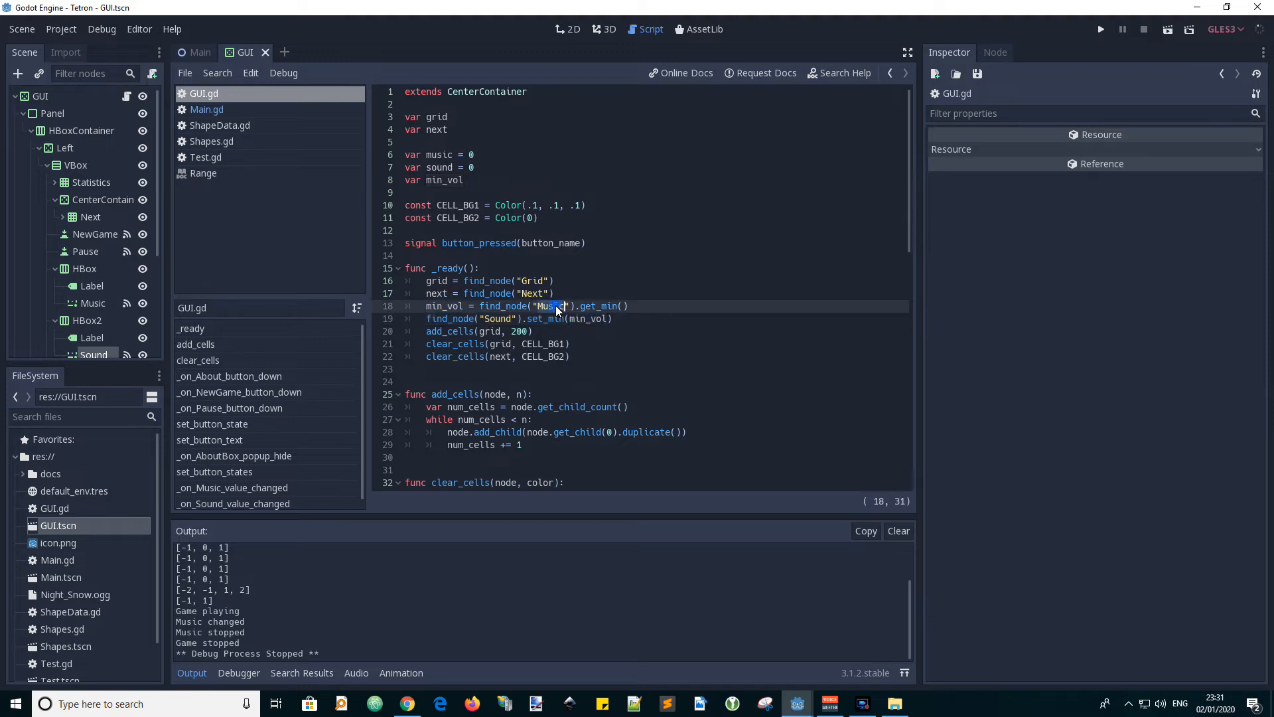
left_click(93, 292)
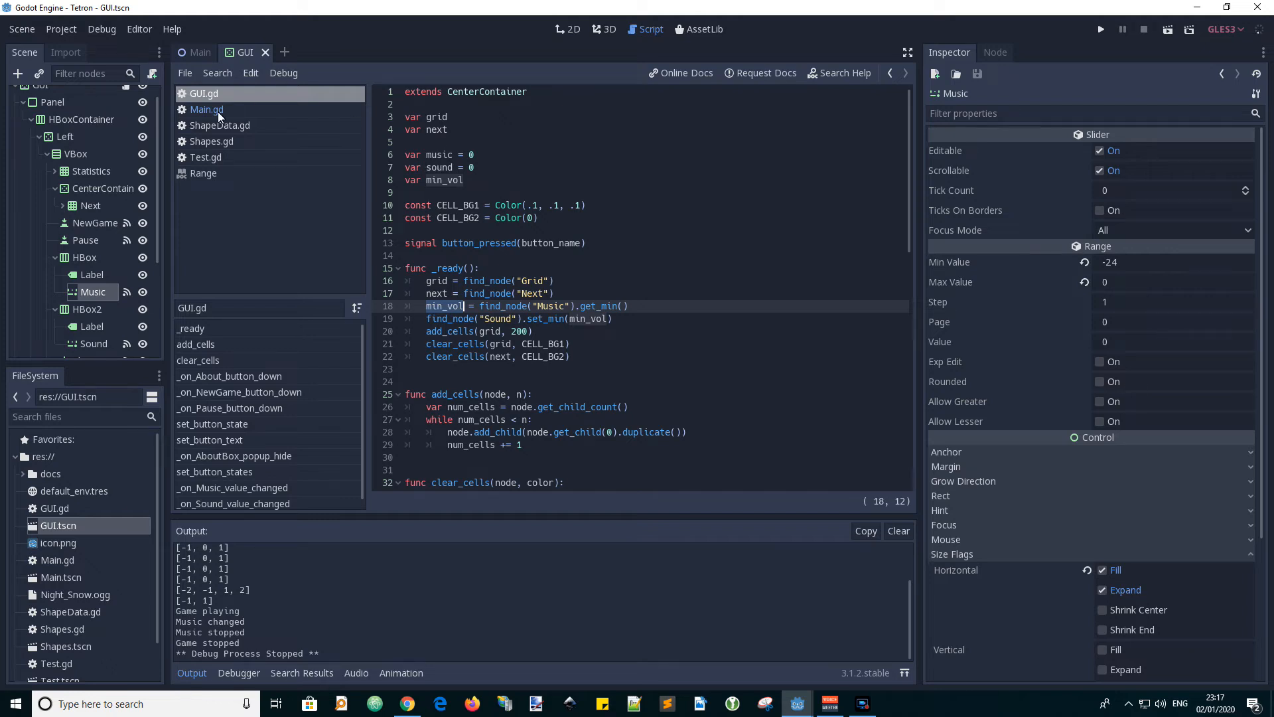
left_click(207, 109)
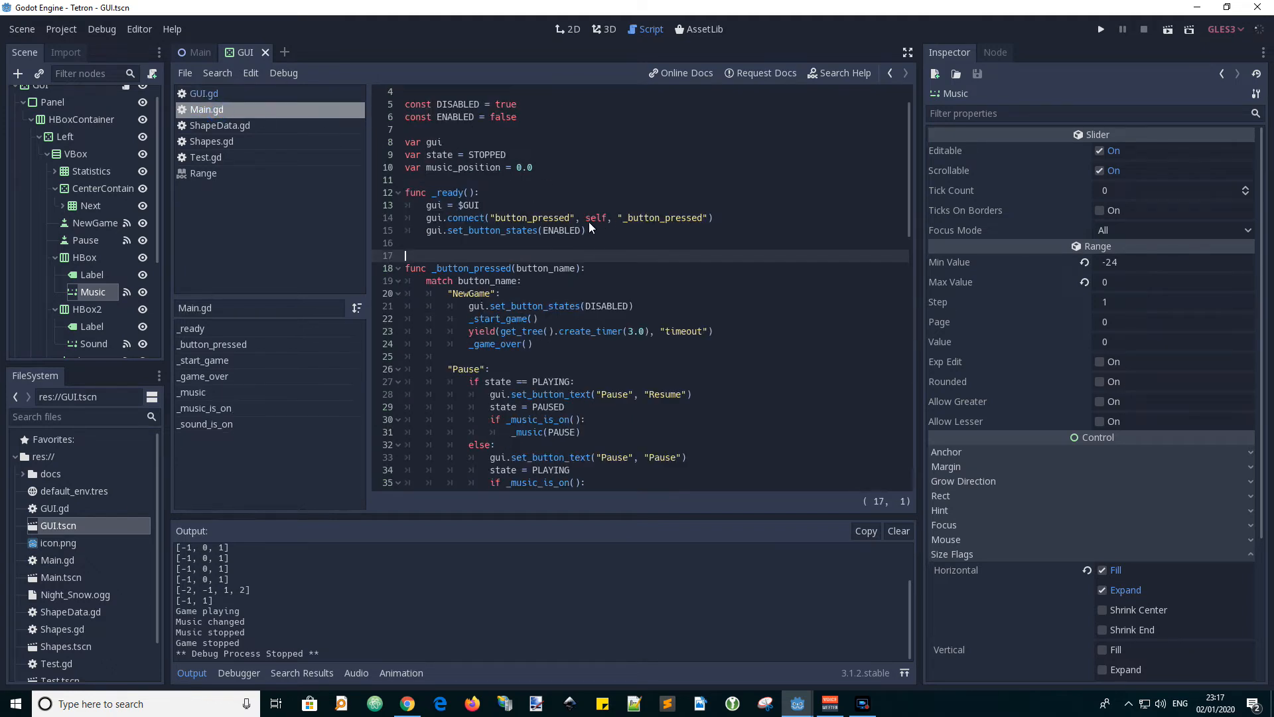
double_click(436, 142)
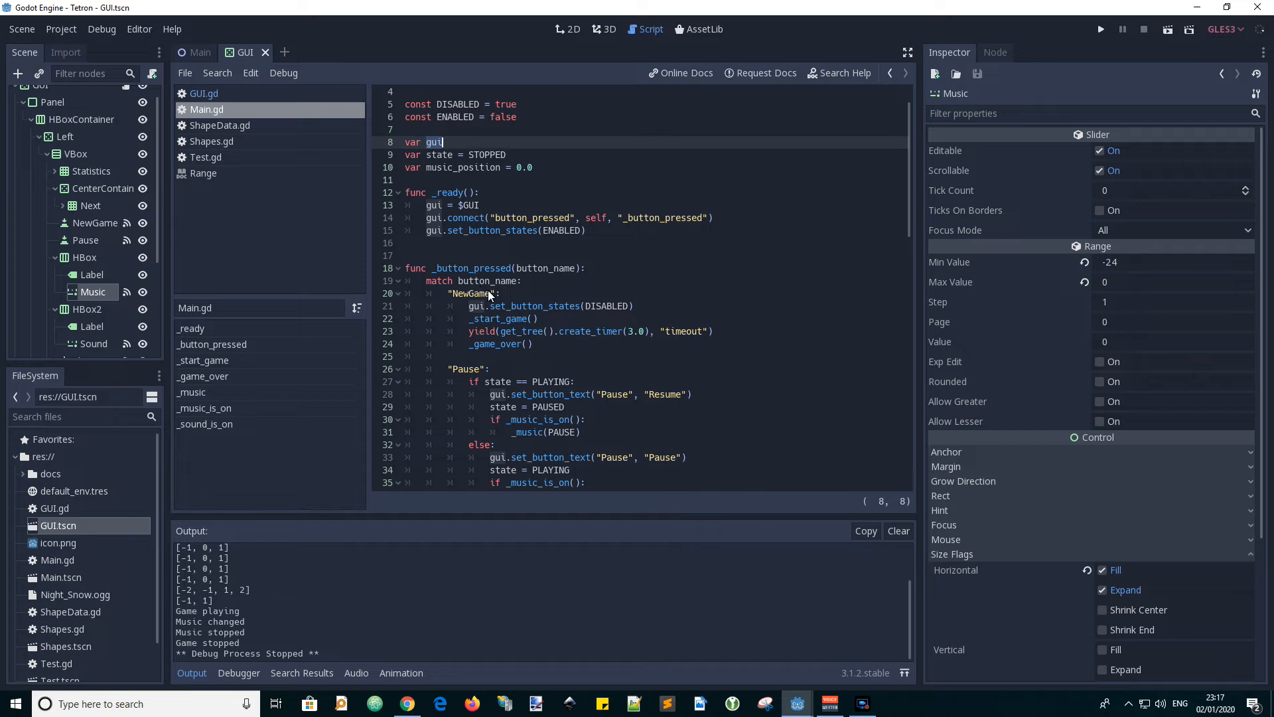
mouse_move(664, 391)
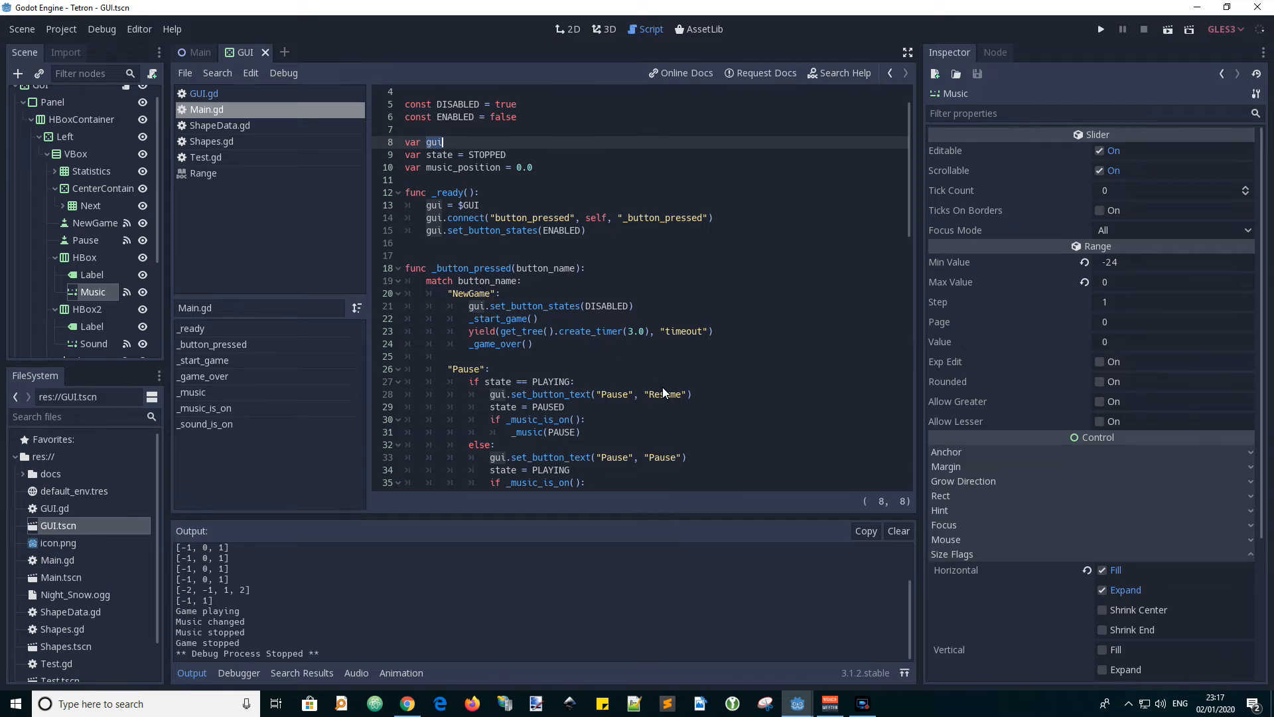
scroll("down", 3)
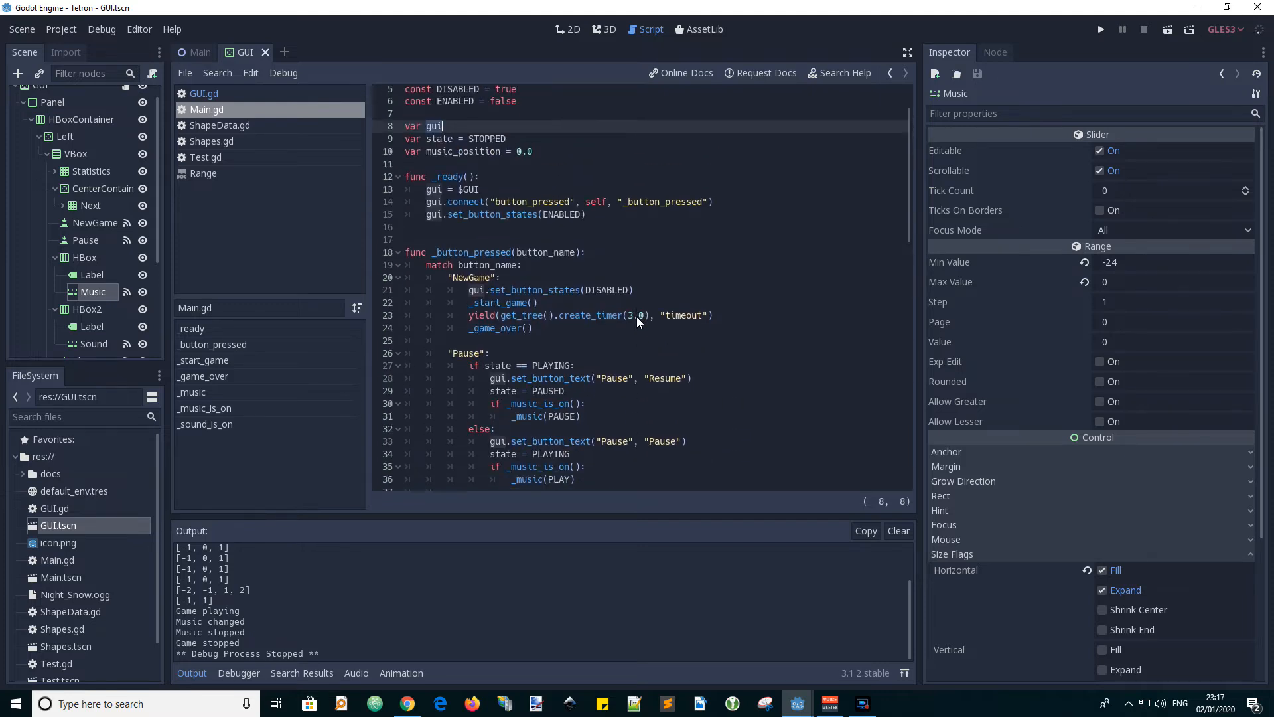
scroll("down", 3)
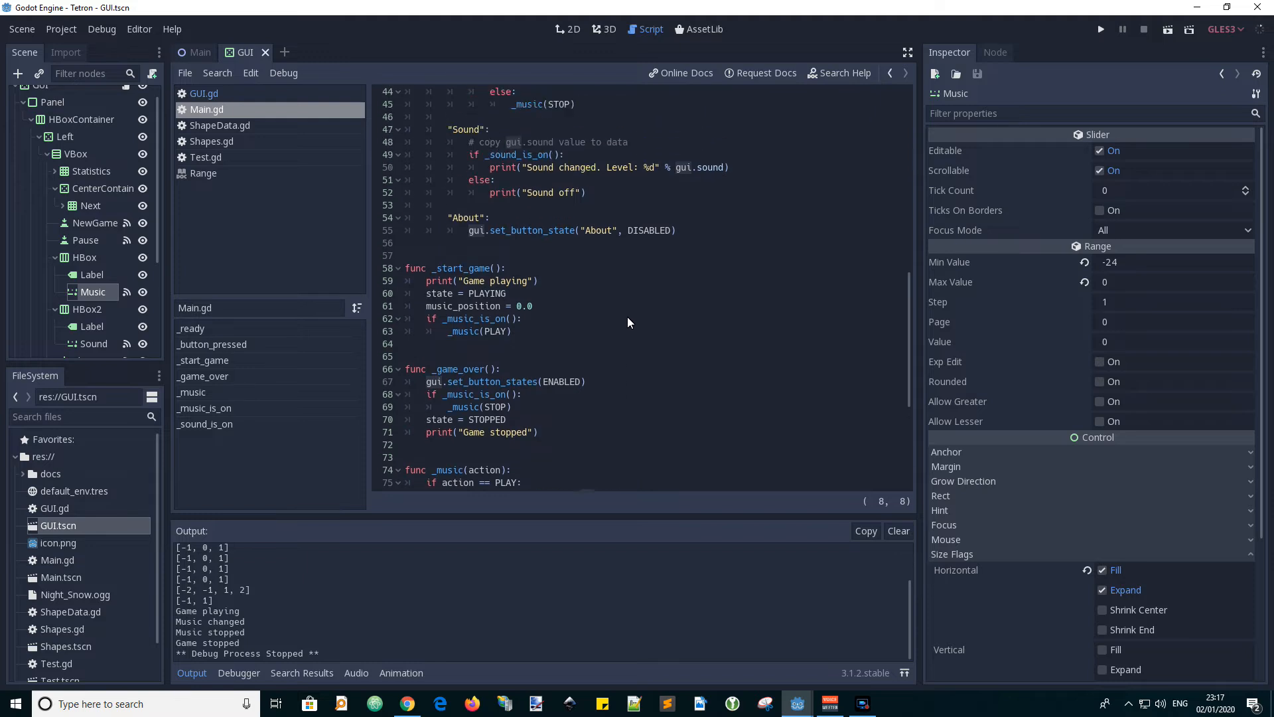
scroll("down", 3)
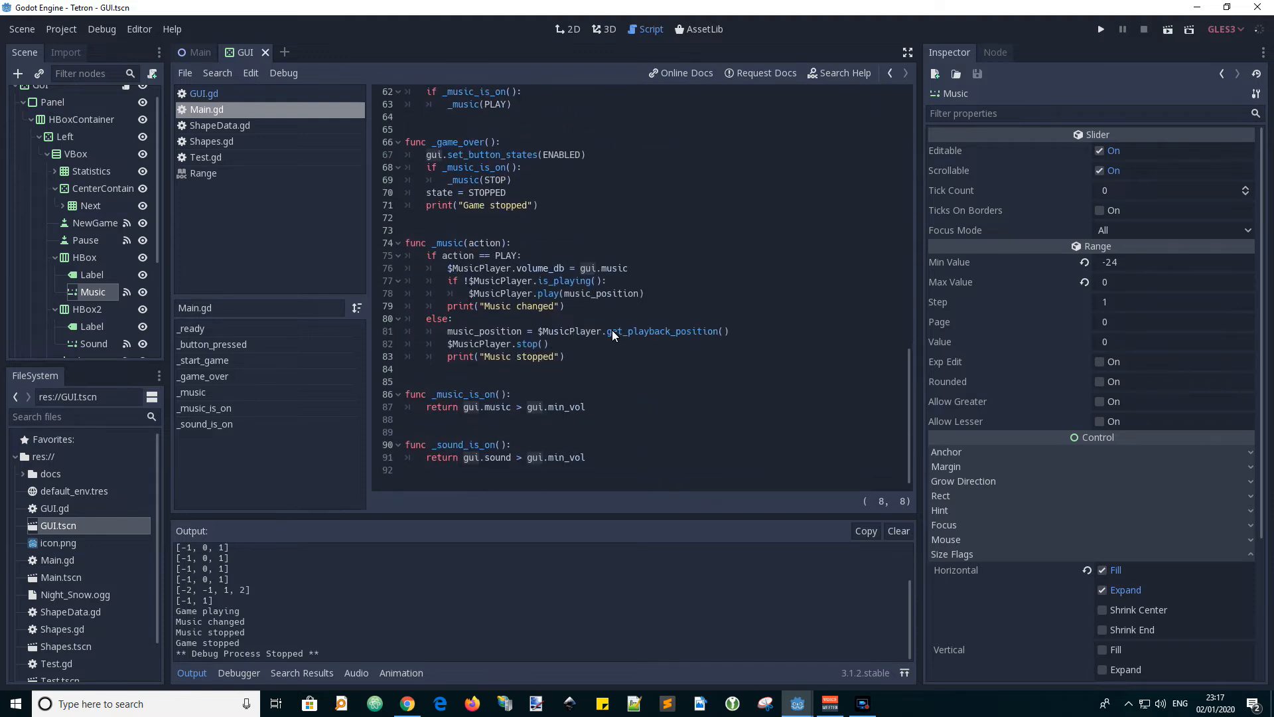
mouse_move(443, 407)
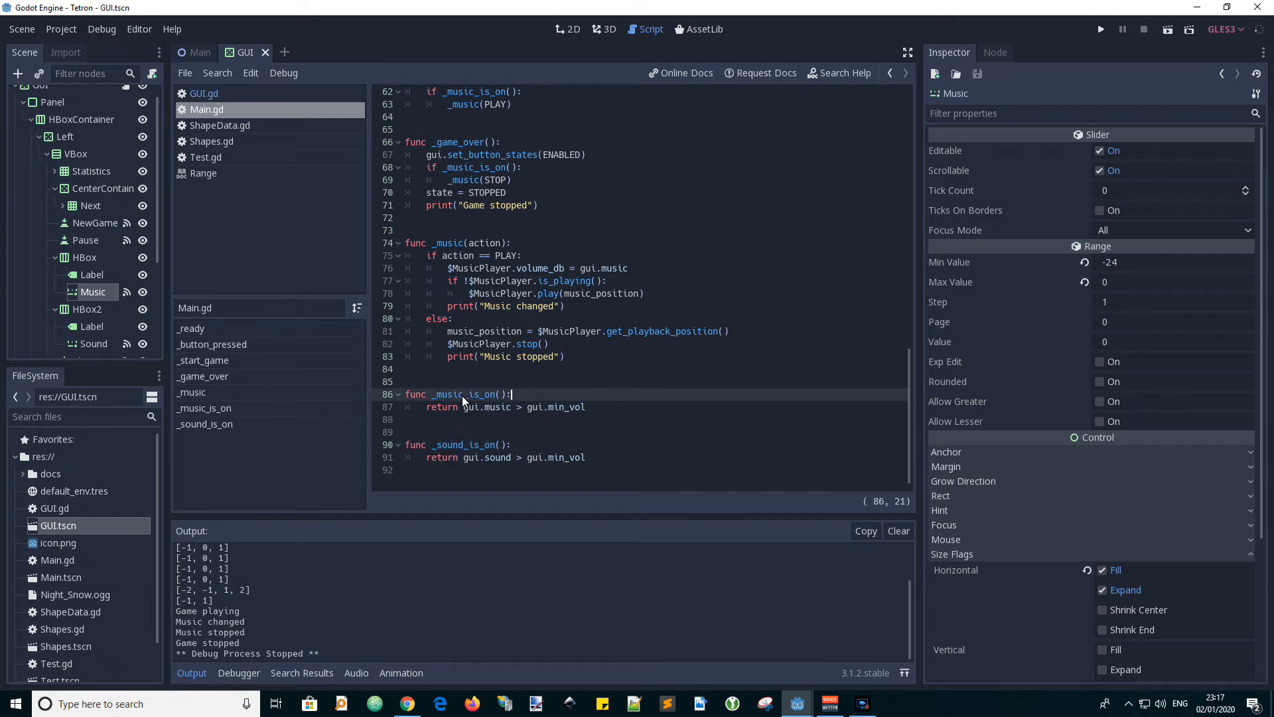
mouse_move(463, 405)
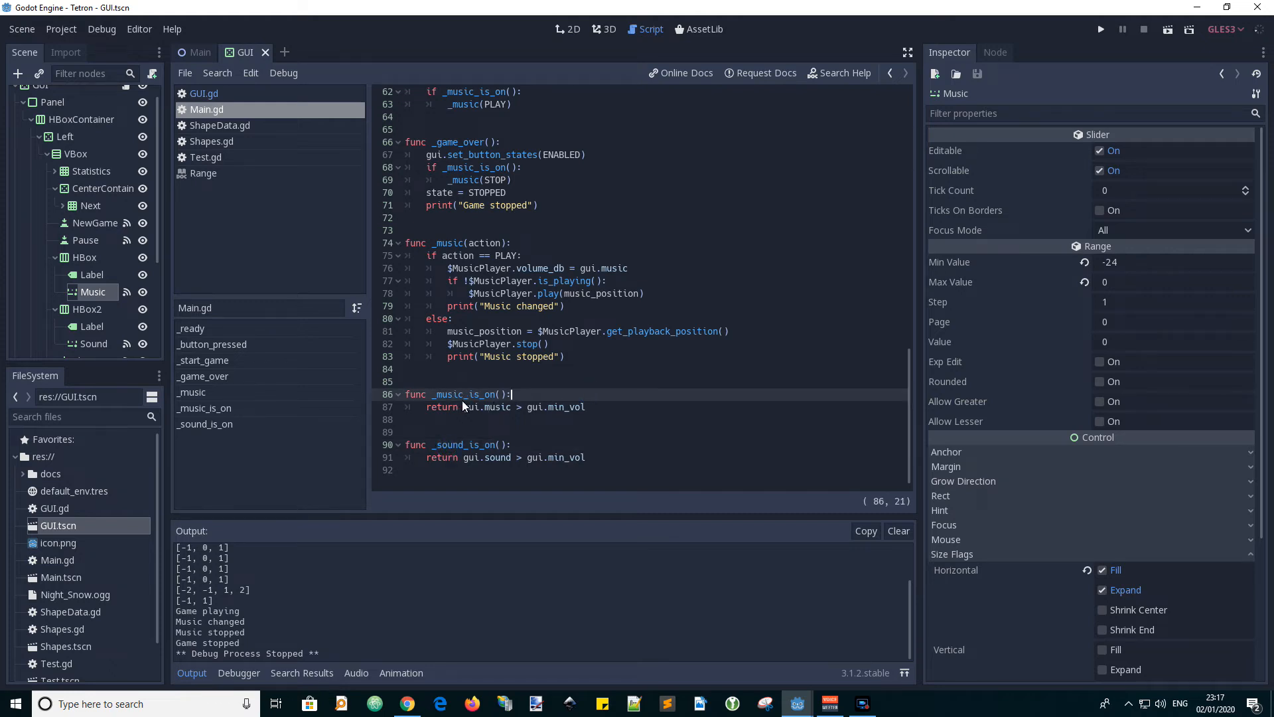
mouse_move(444, 406)
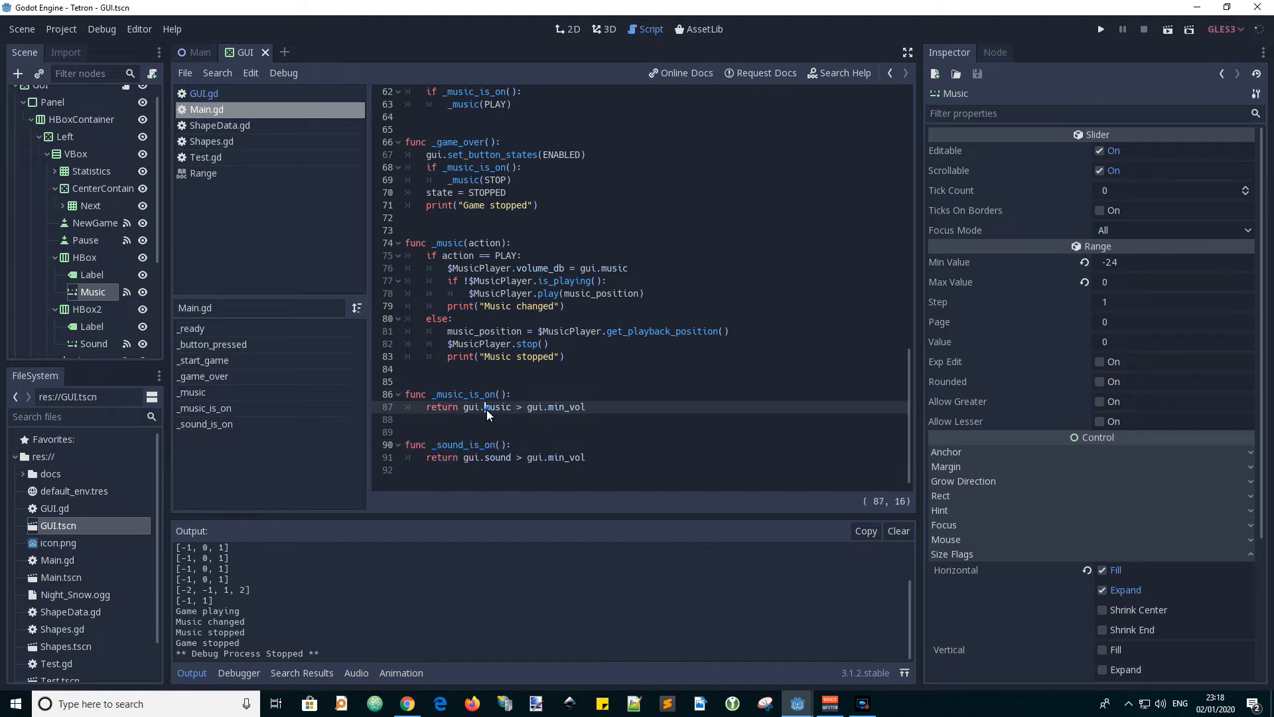
Step: Examine the _music_is_on helper comparing gui.music's slider value to min_vol
left_click(464, 406)
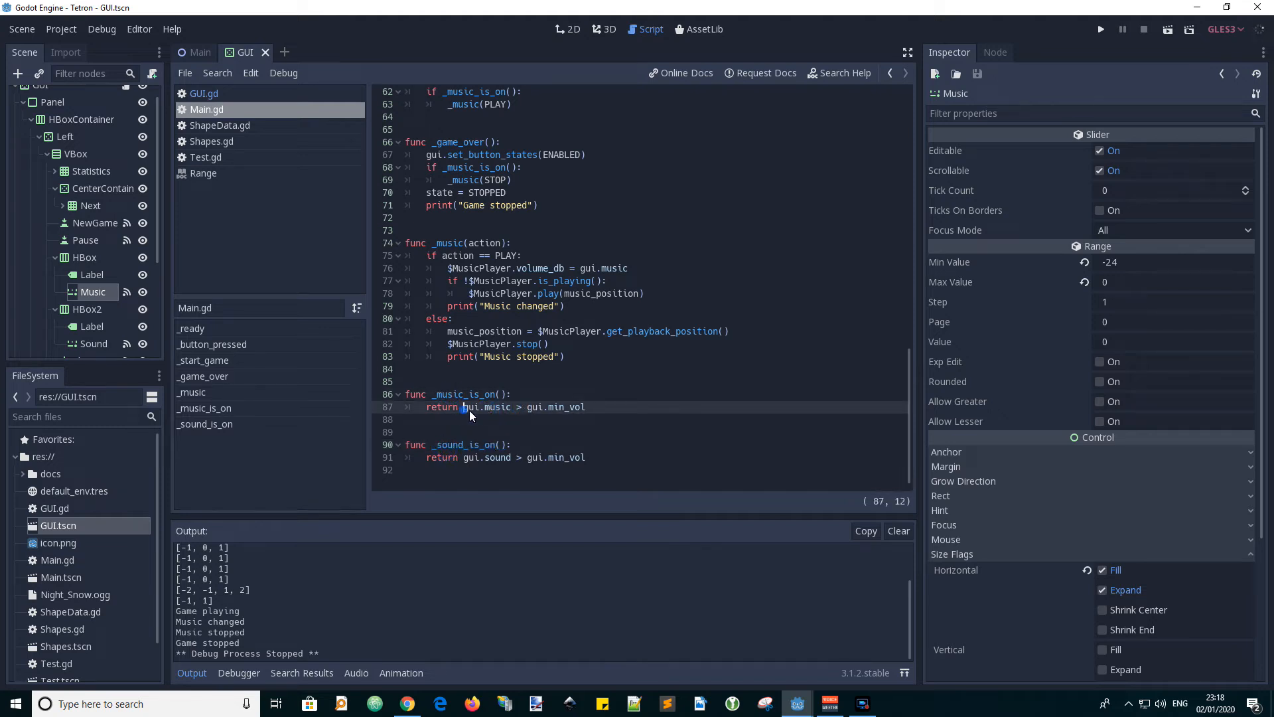
double_click(486, 407)
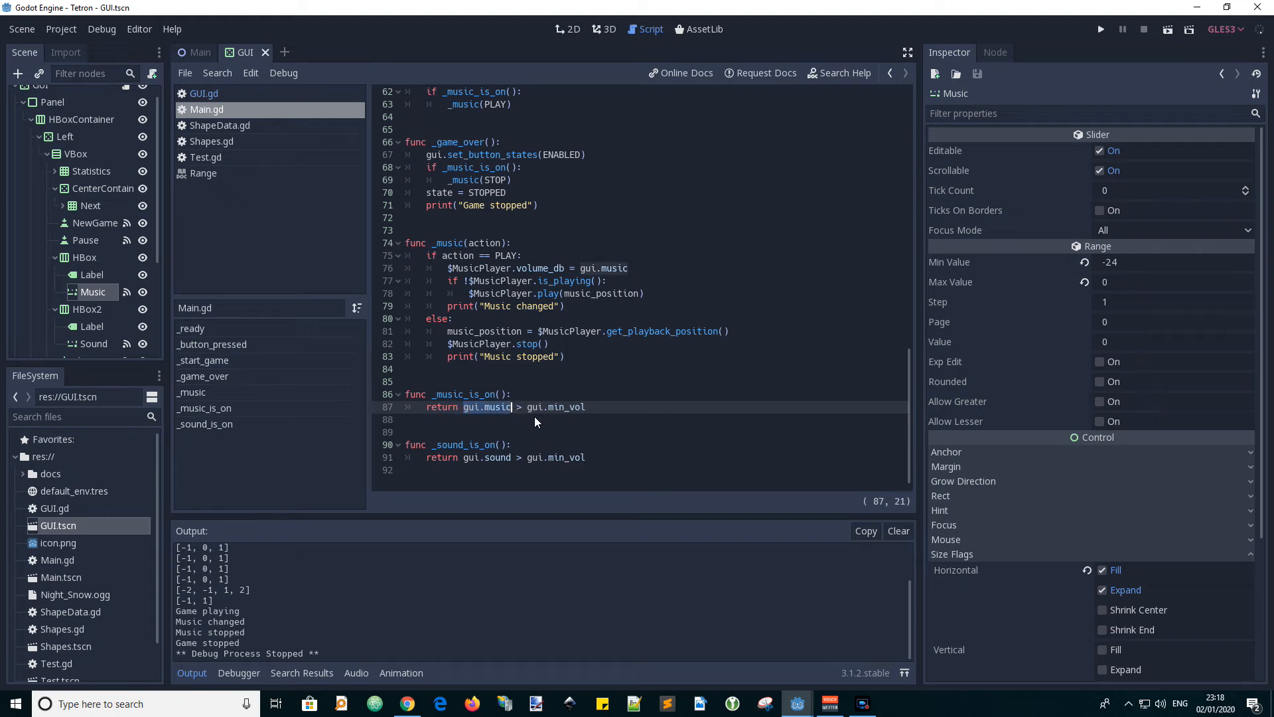
mouse_move(498, 419)
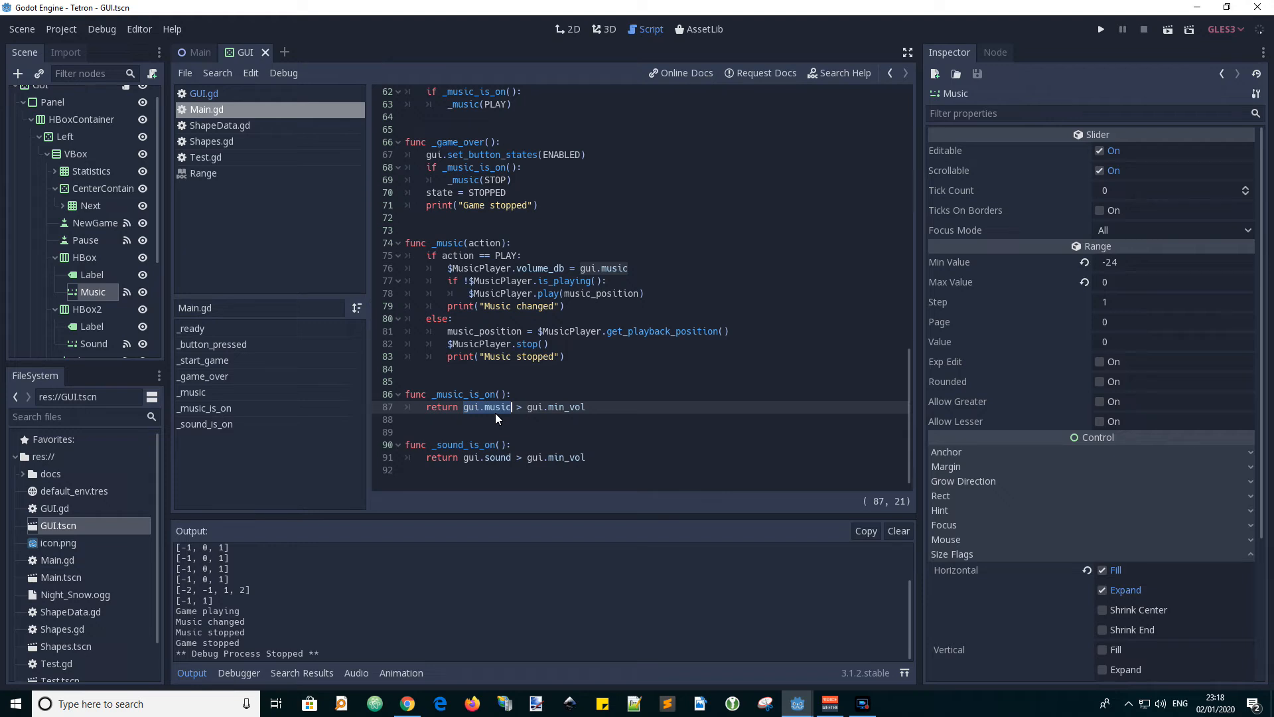
mouse_move(523, 420)
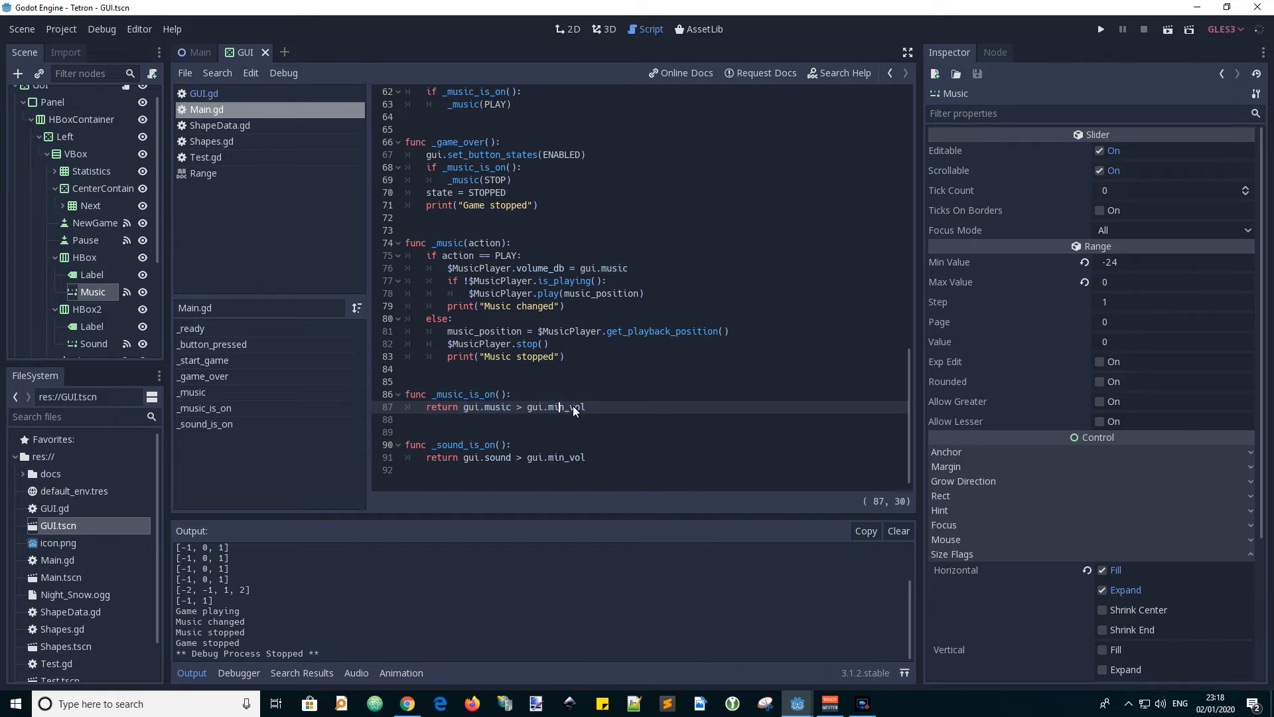
left_click(556, 407)
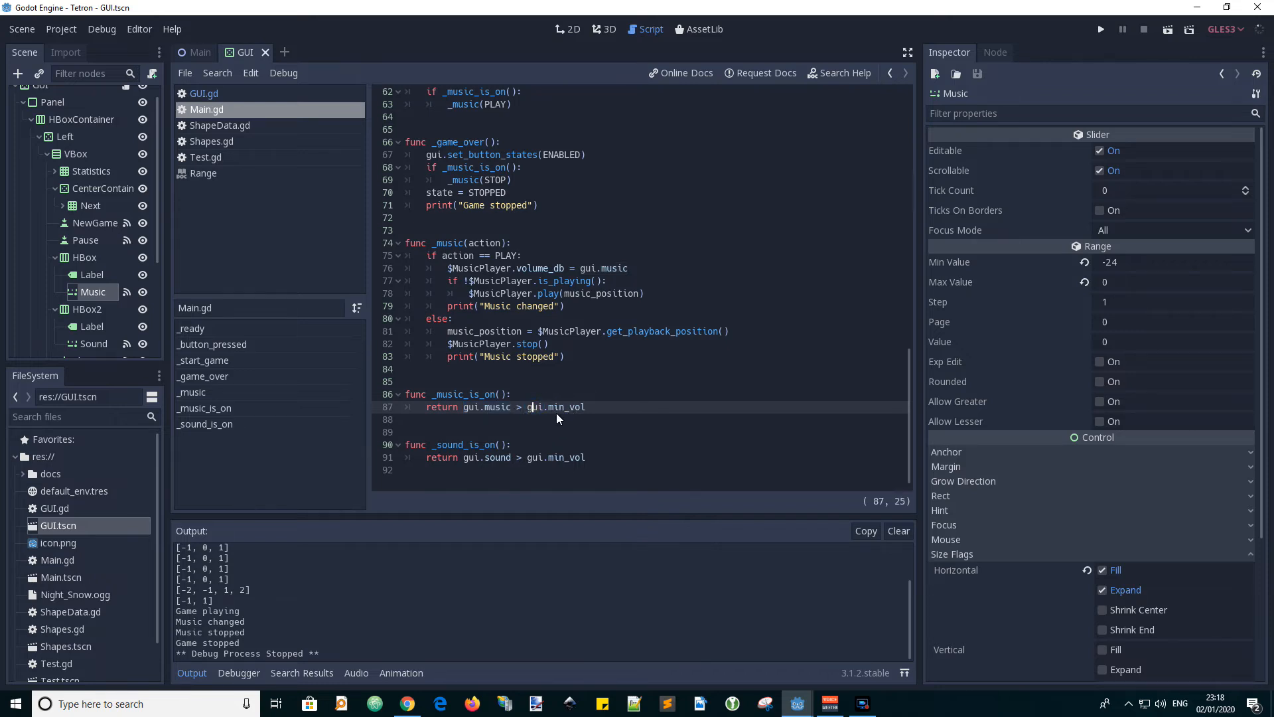
double_click(564, 406)
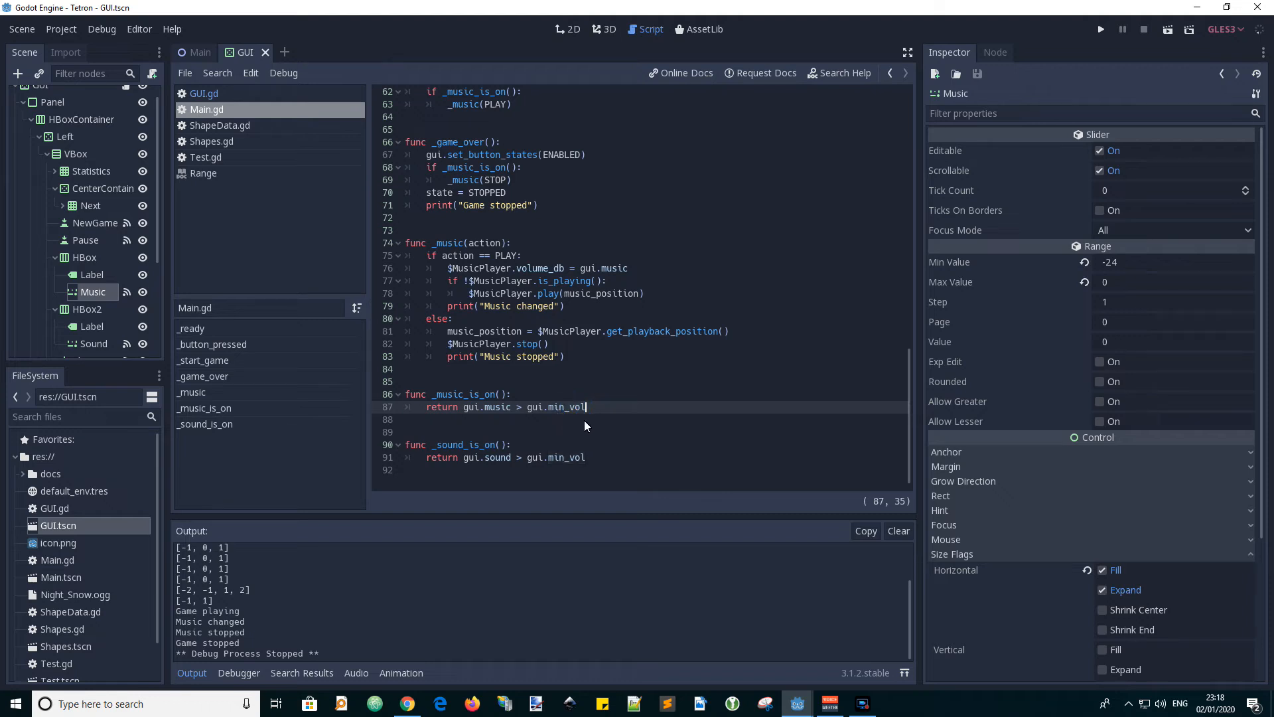
mouse_move(613, 430)
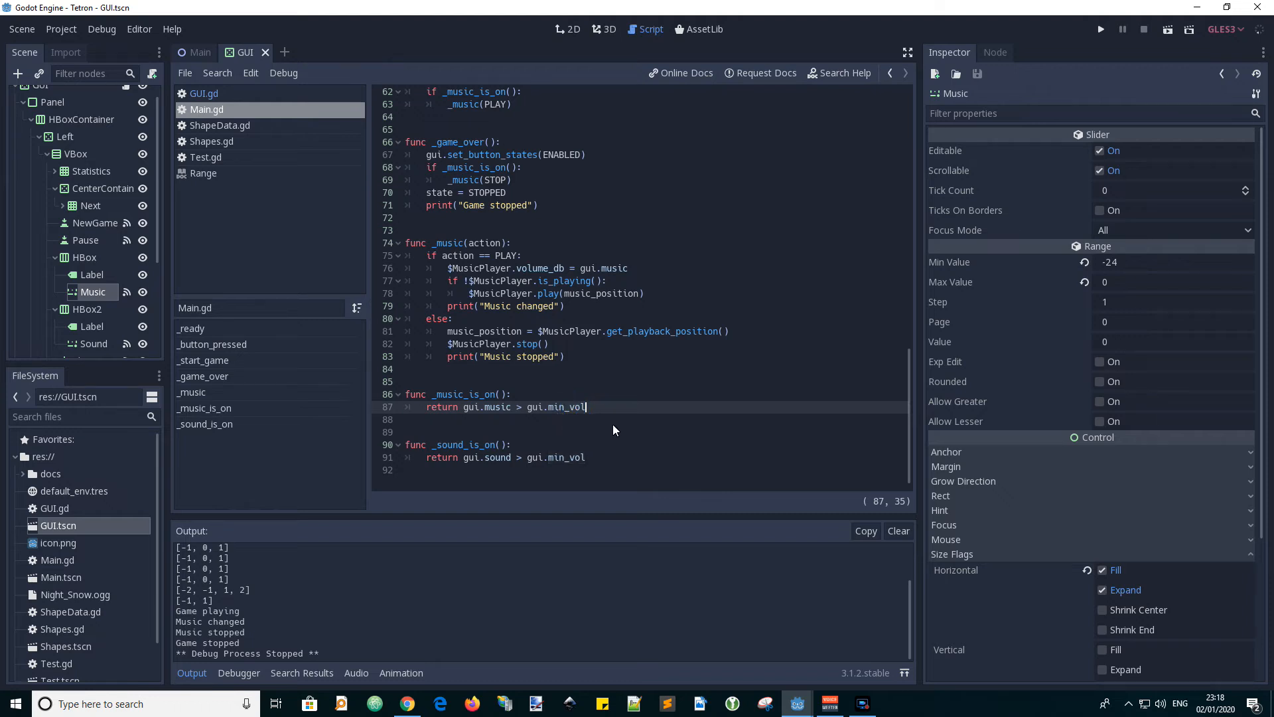
mouse_move(472, 422)
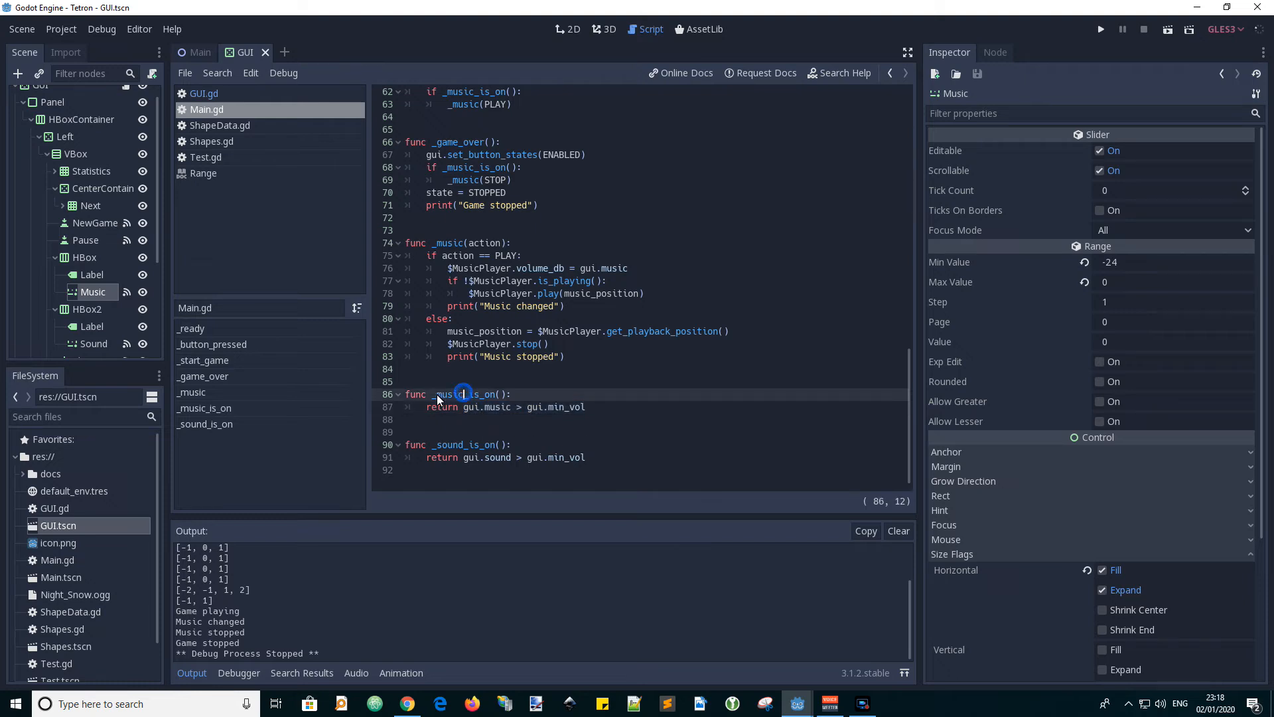
double_click(463, 394)
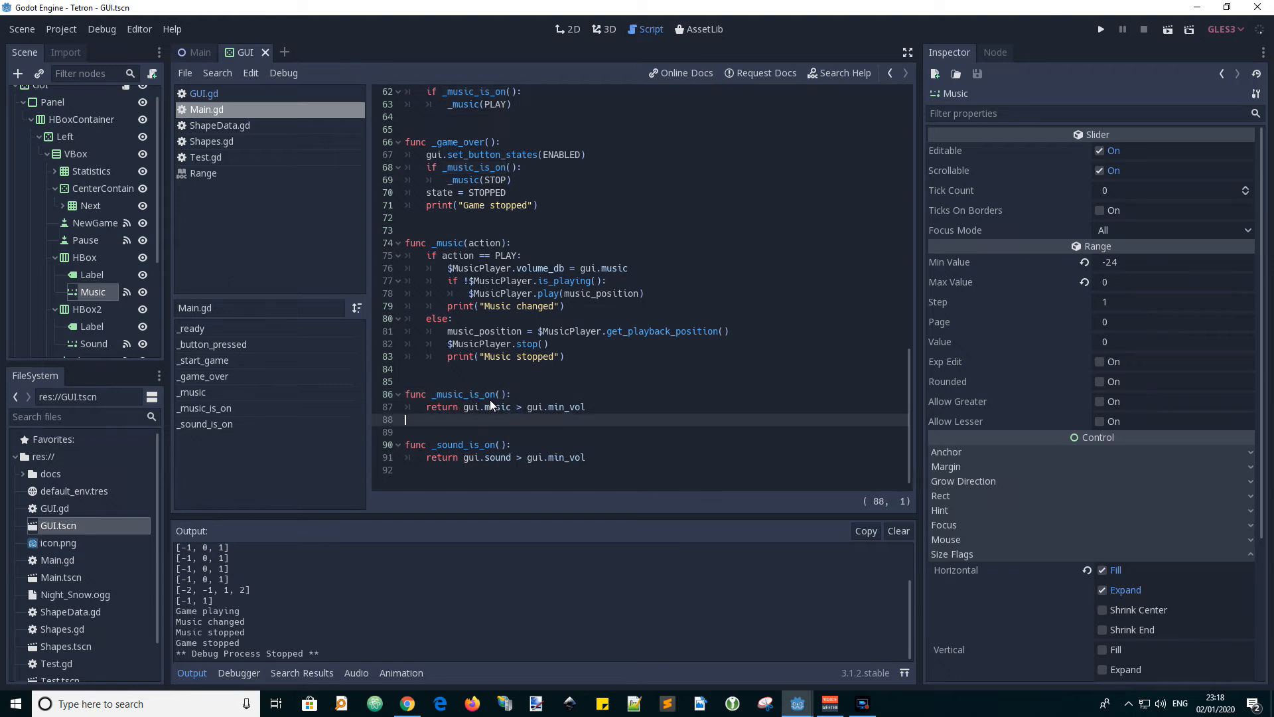
double_click(466, 444)
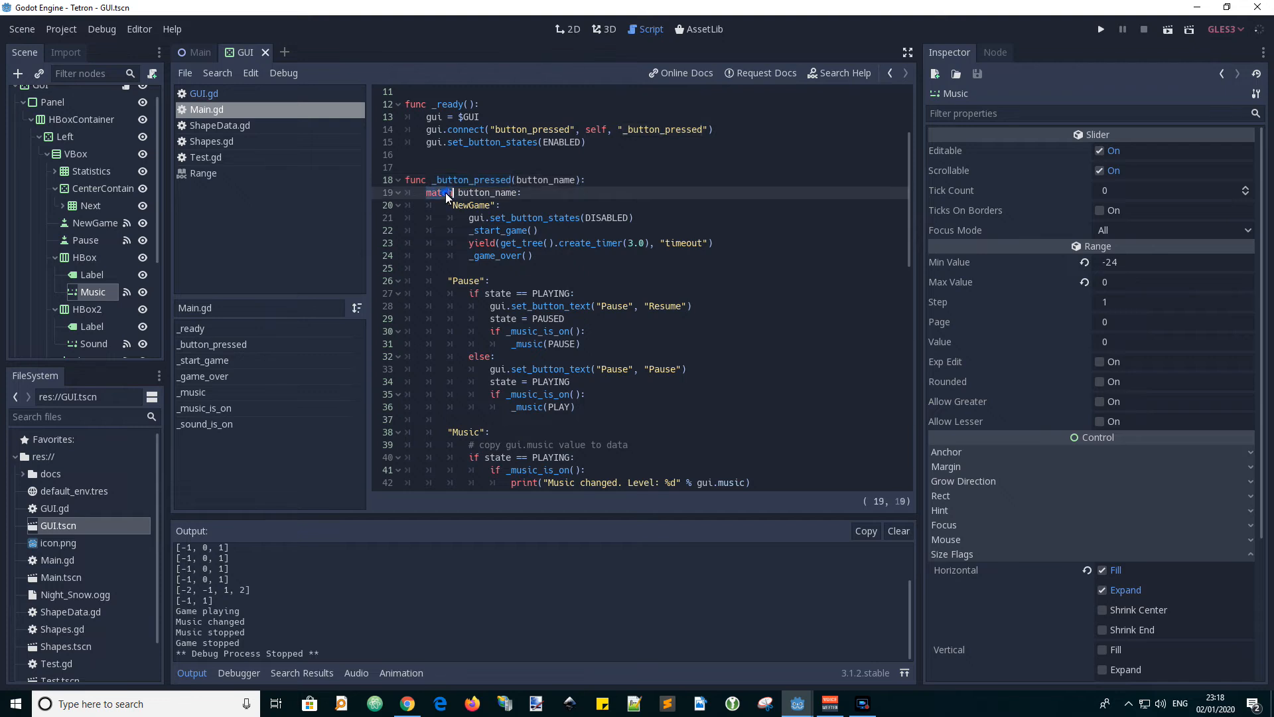
Step: Follow the _music_is_on call in the button handler's Music case and the Sound branch
scroll("down", 3)
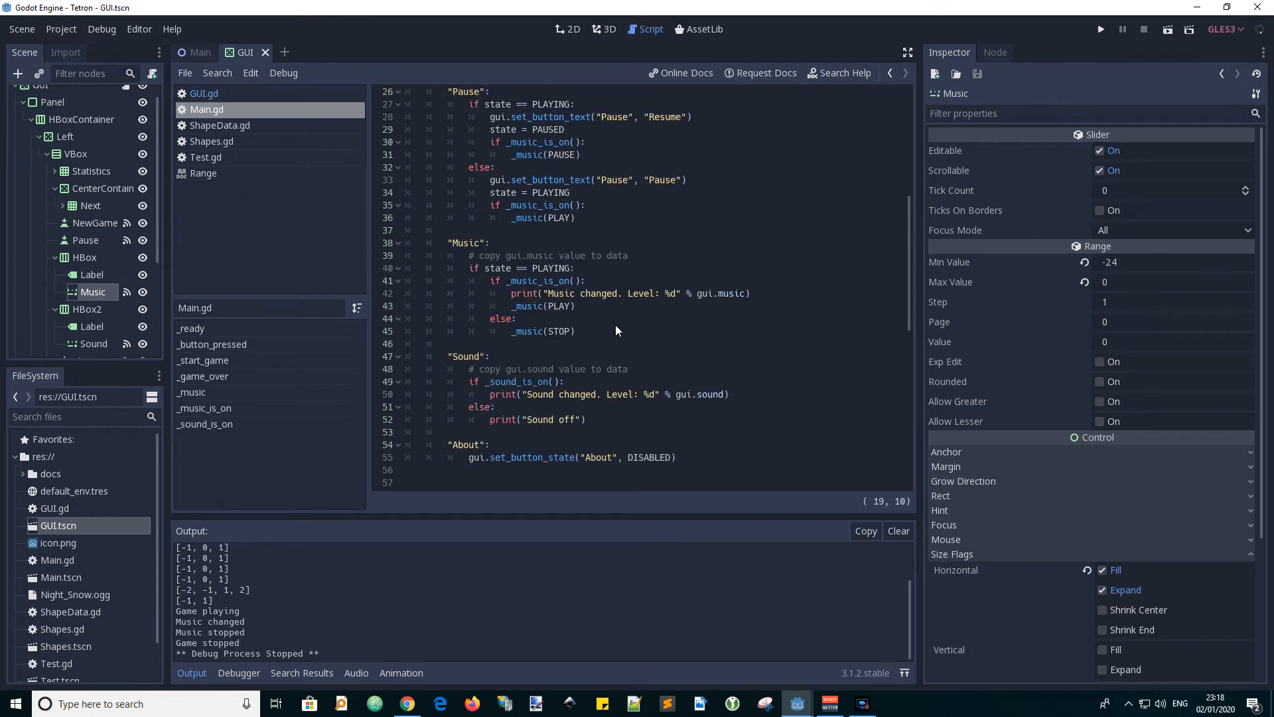
double_click(466, 243)
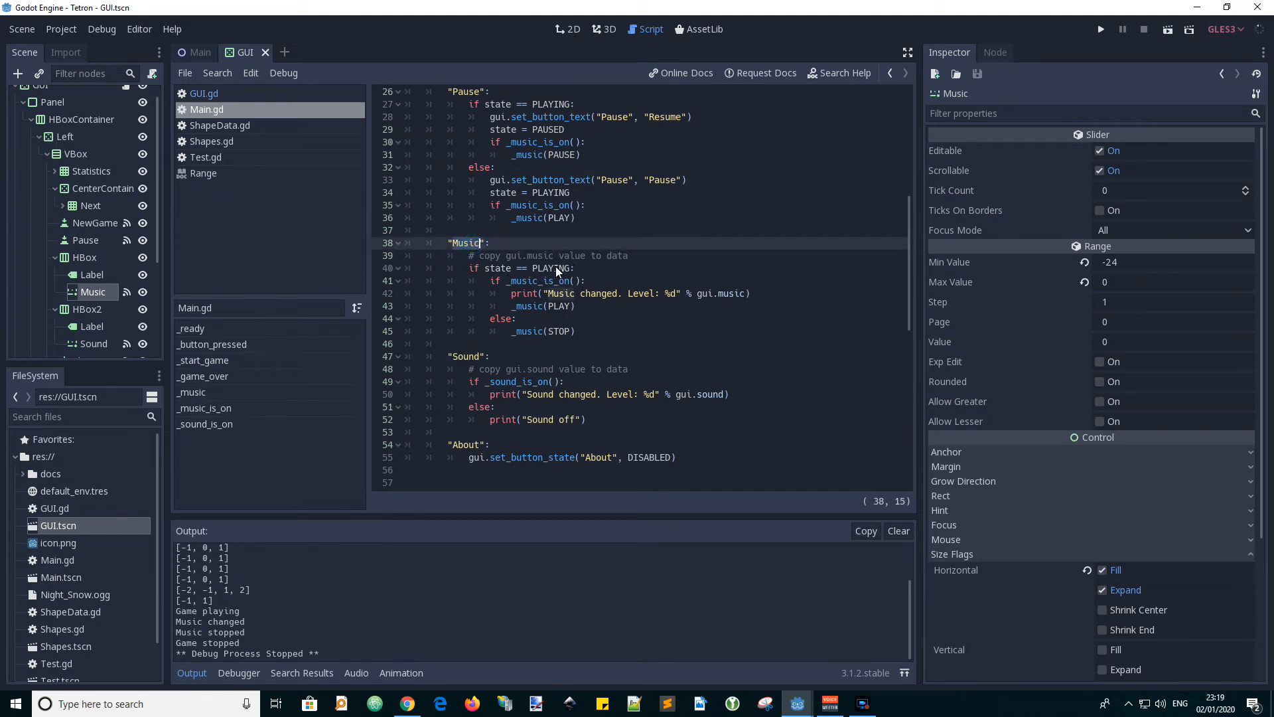
mouse_move(489, 268)
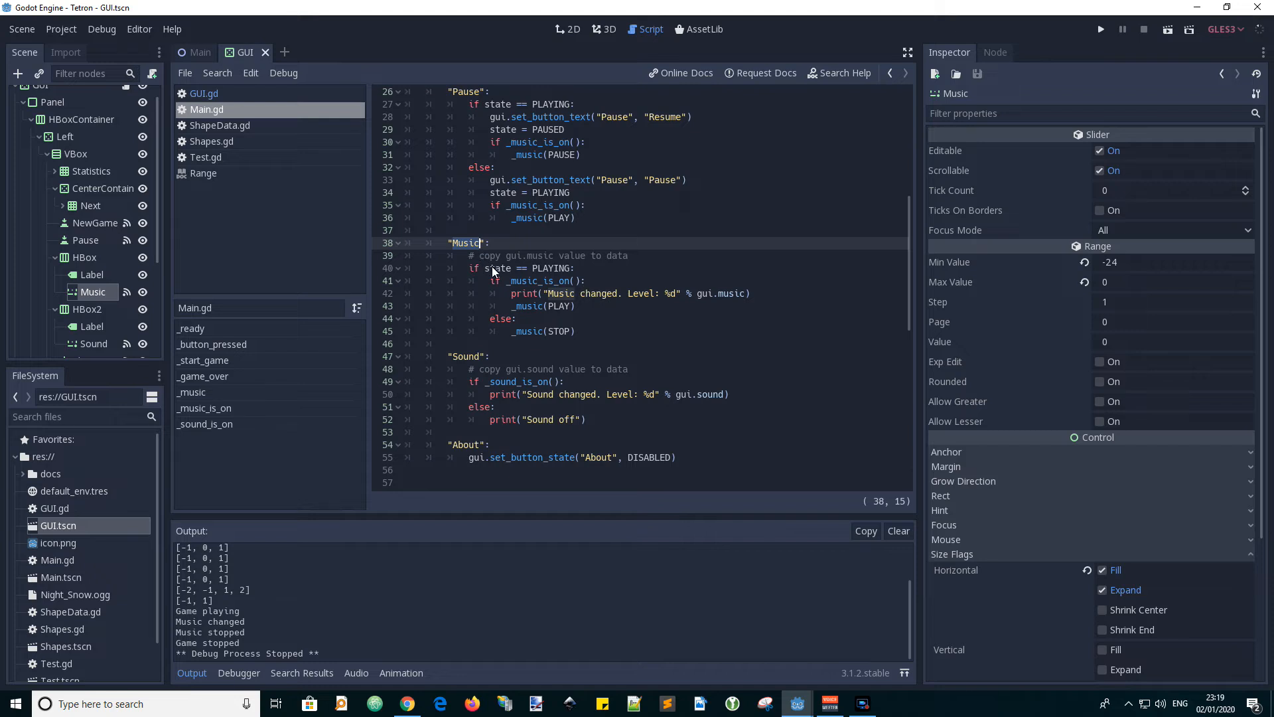
left_click(522, 280)
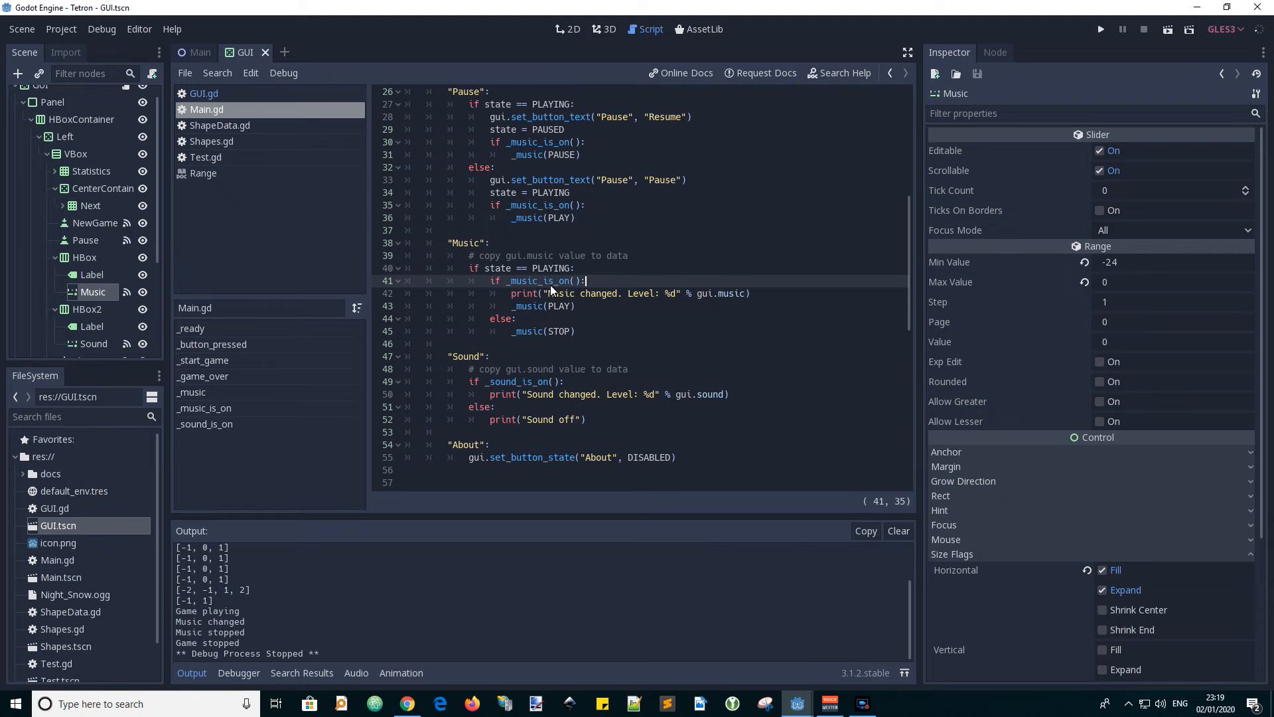
double_click(537, 280)
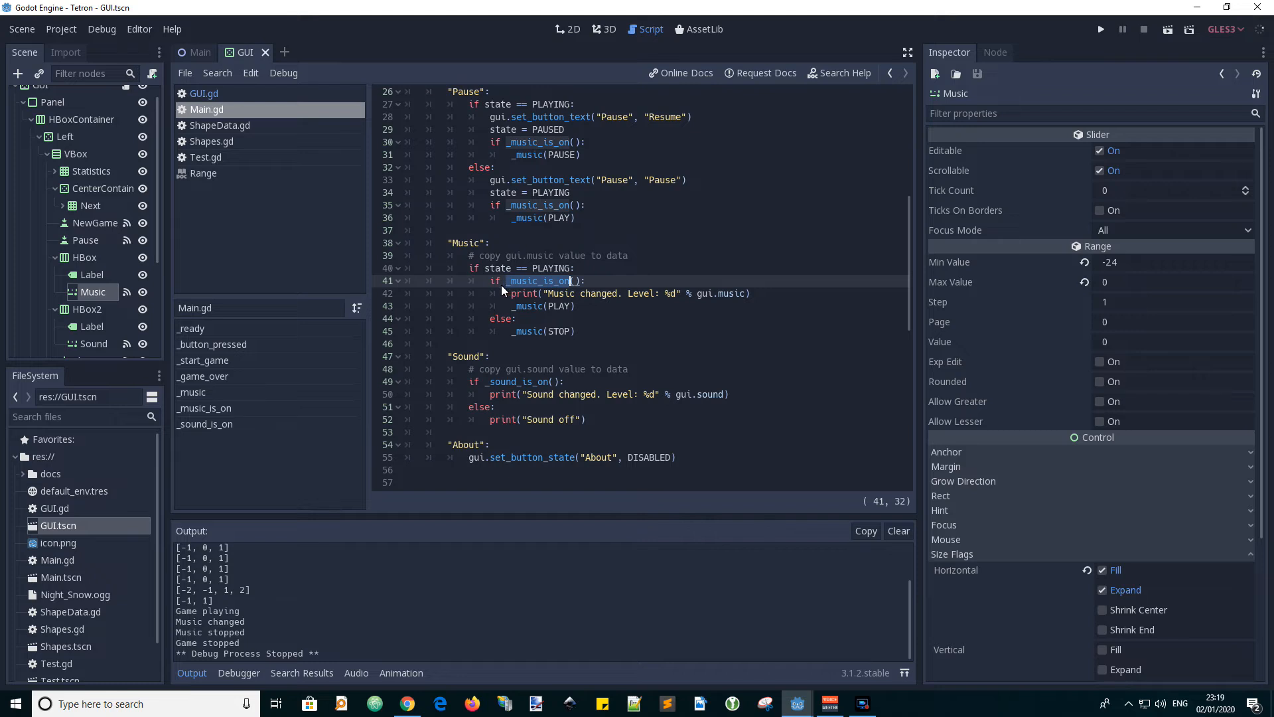
mouse_move(560, 319)
type("()")
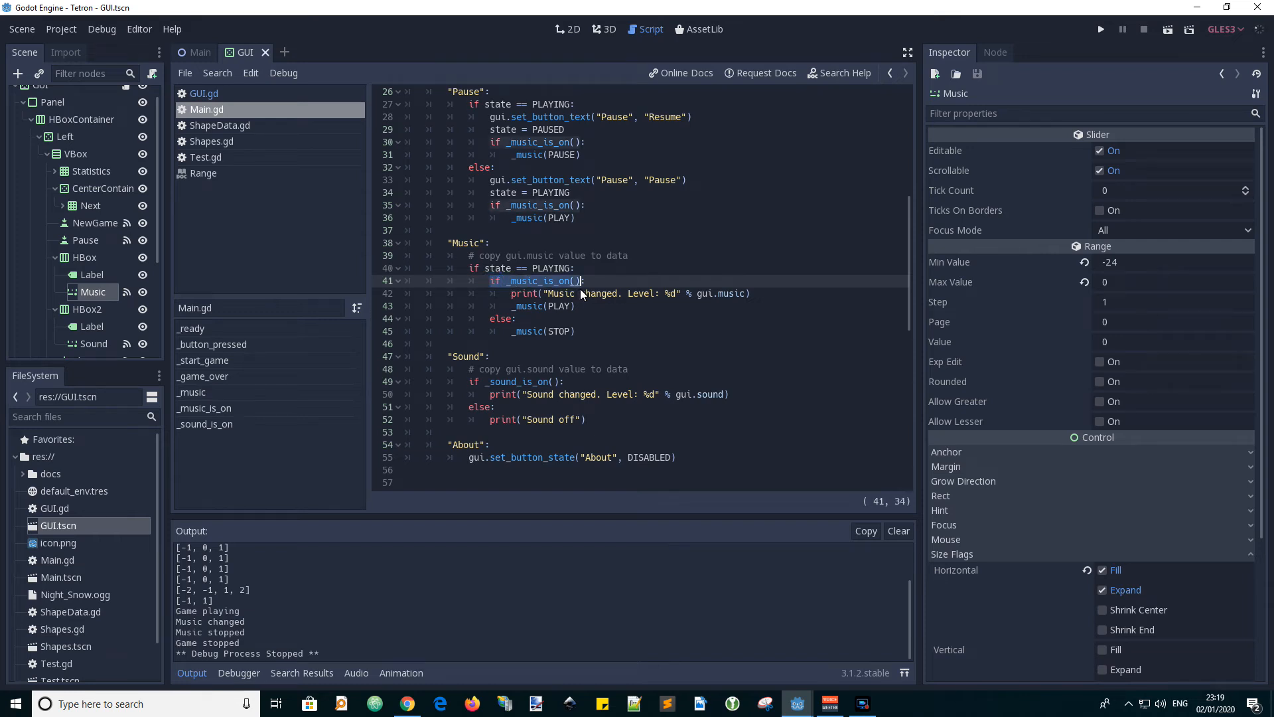
scroll("down", 3)
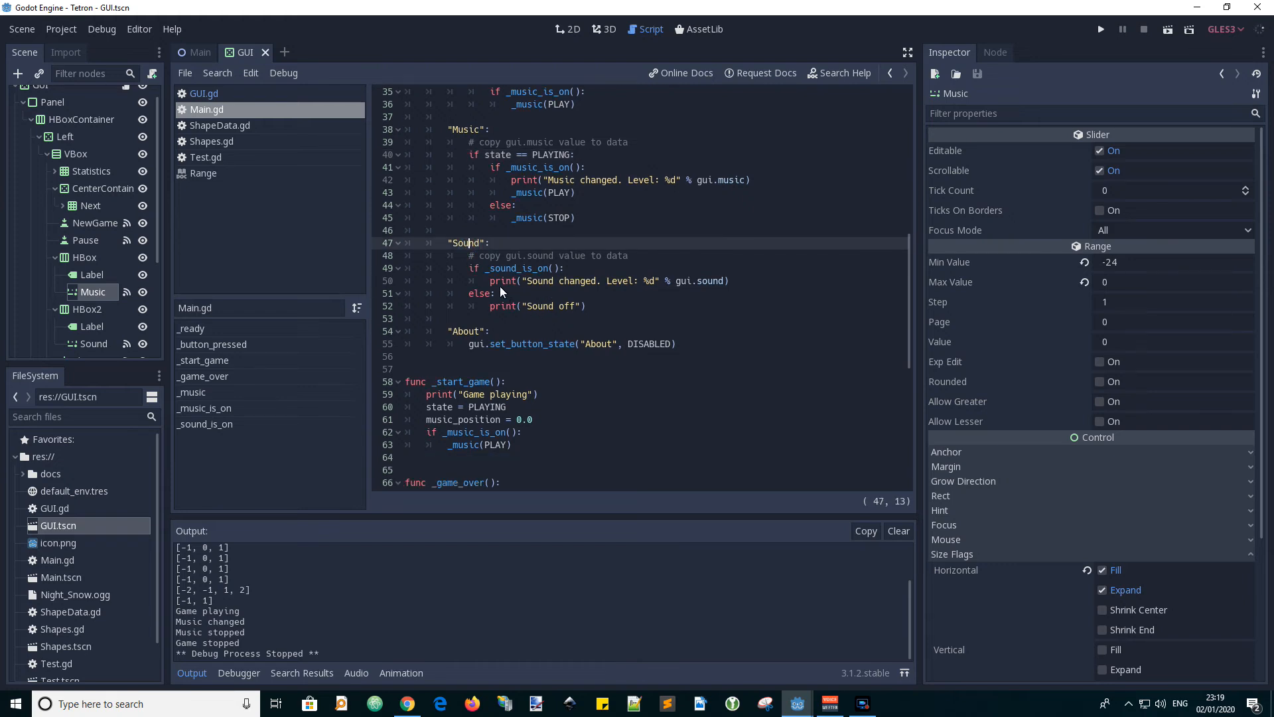
double_click(521, 268)
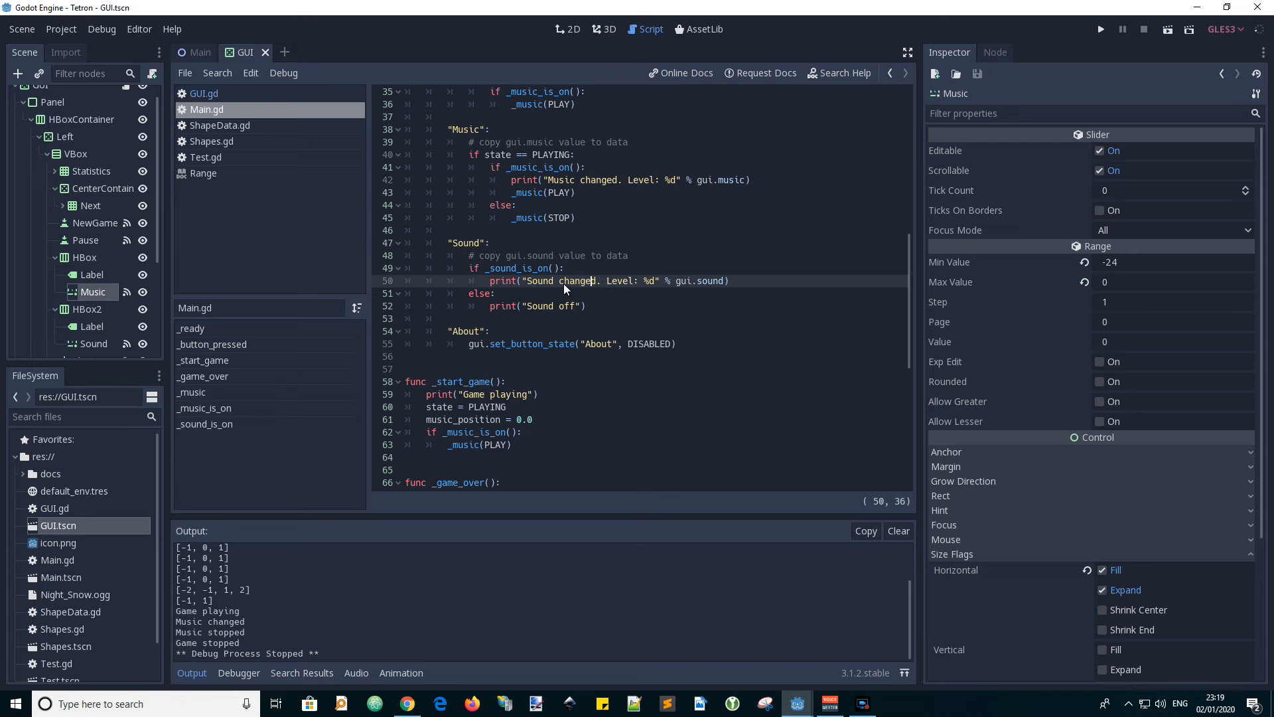
mouse_move(560, 307)
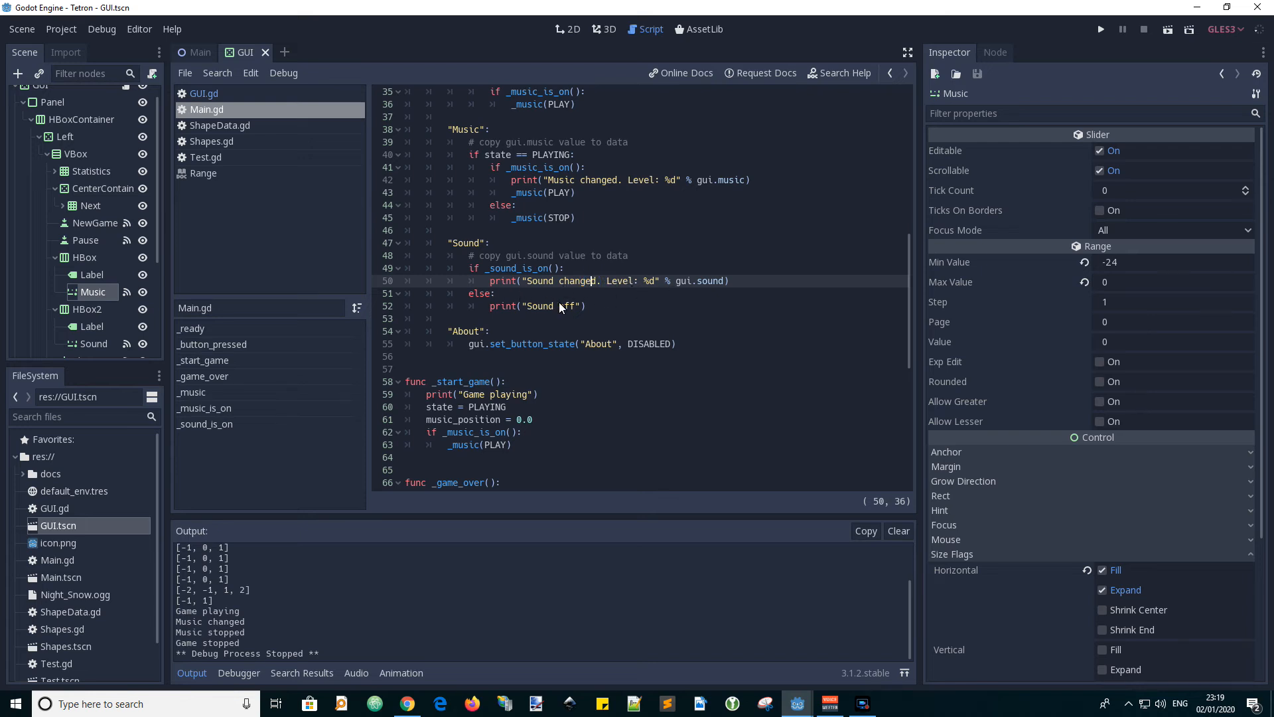
mouse_move(609, 355)
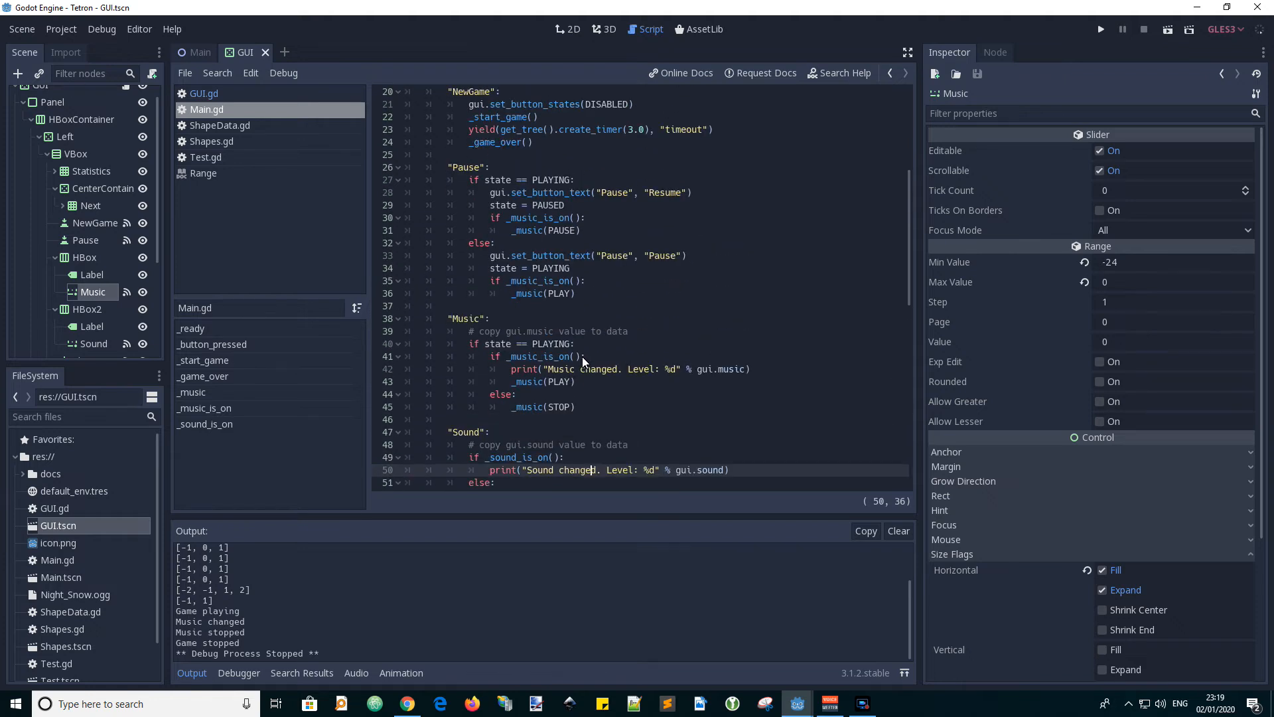
Step: Review the Pause branch's _music_is_on checks before pausing and resuming music
scroll("down", 3)
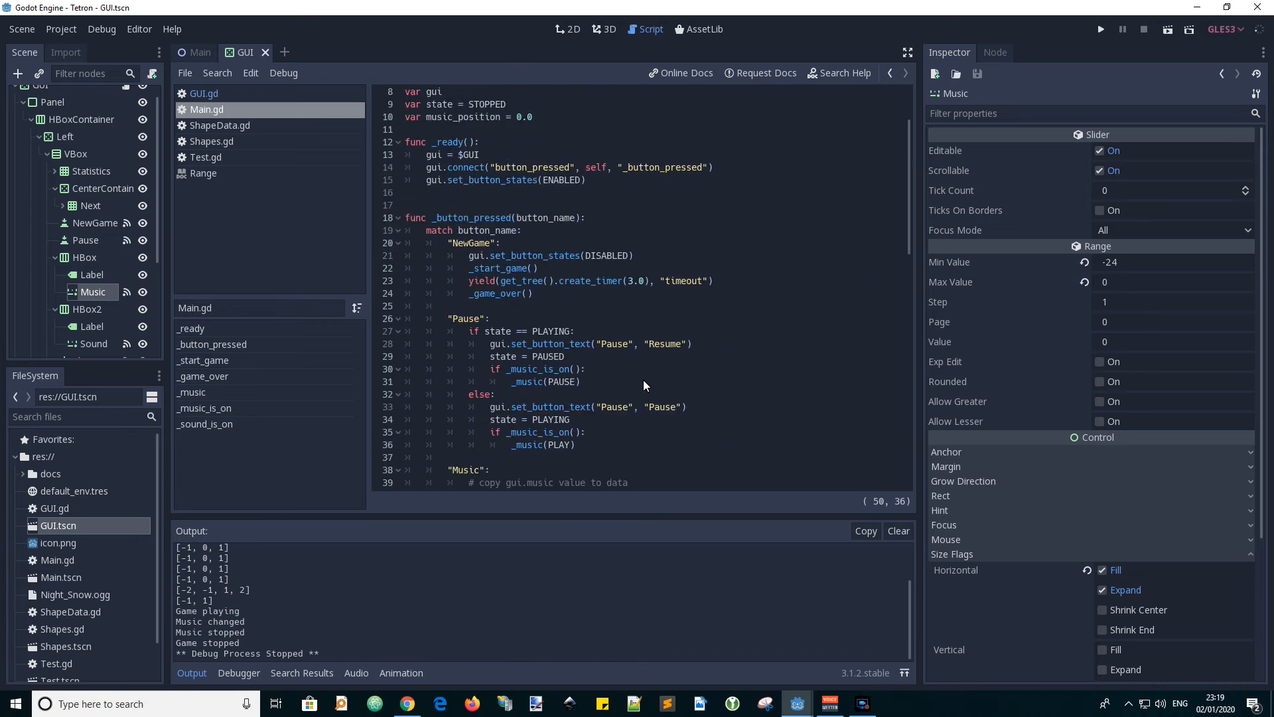
scroll("down", 3)
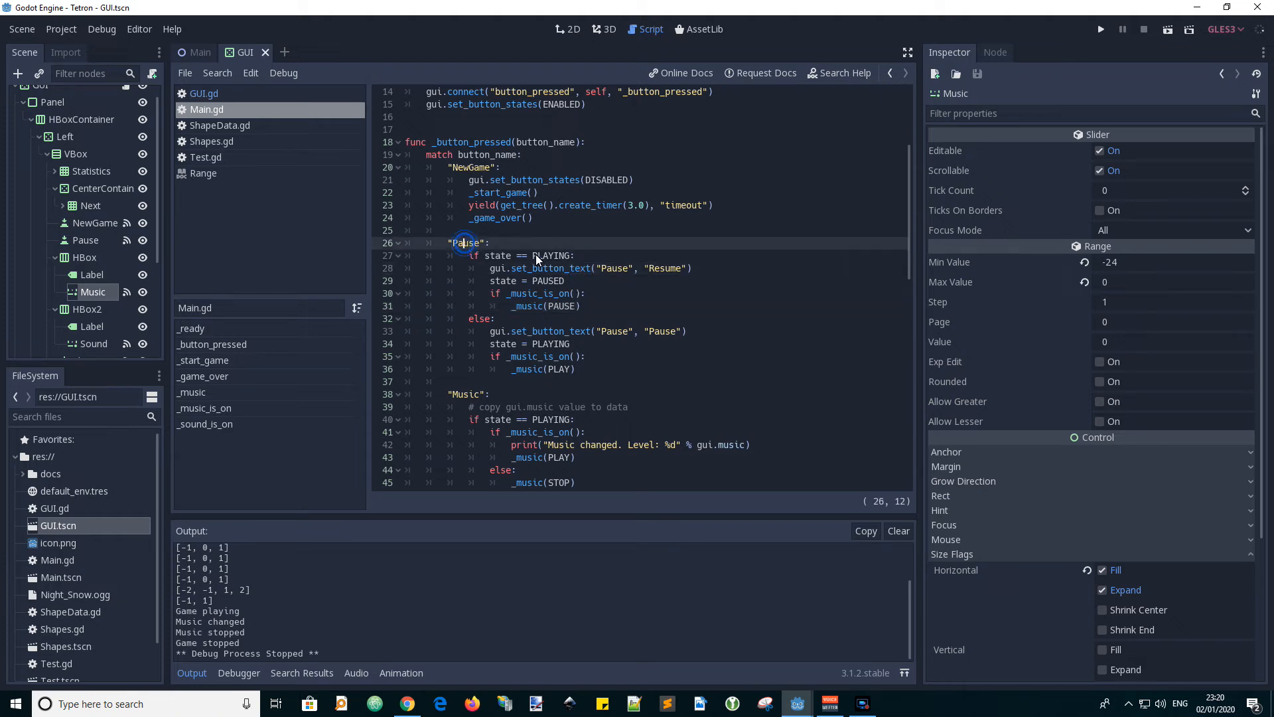
left_click(571, 268)
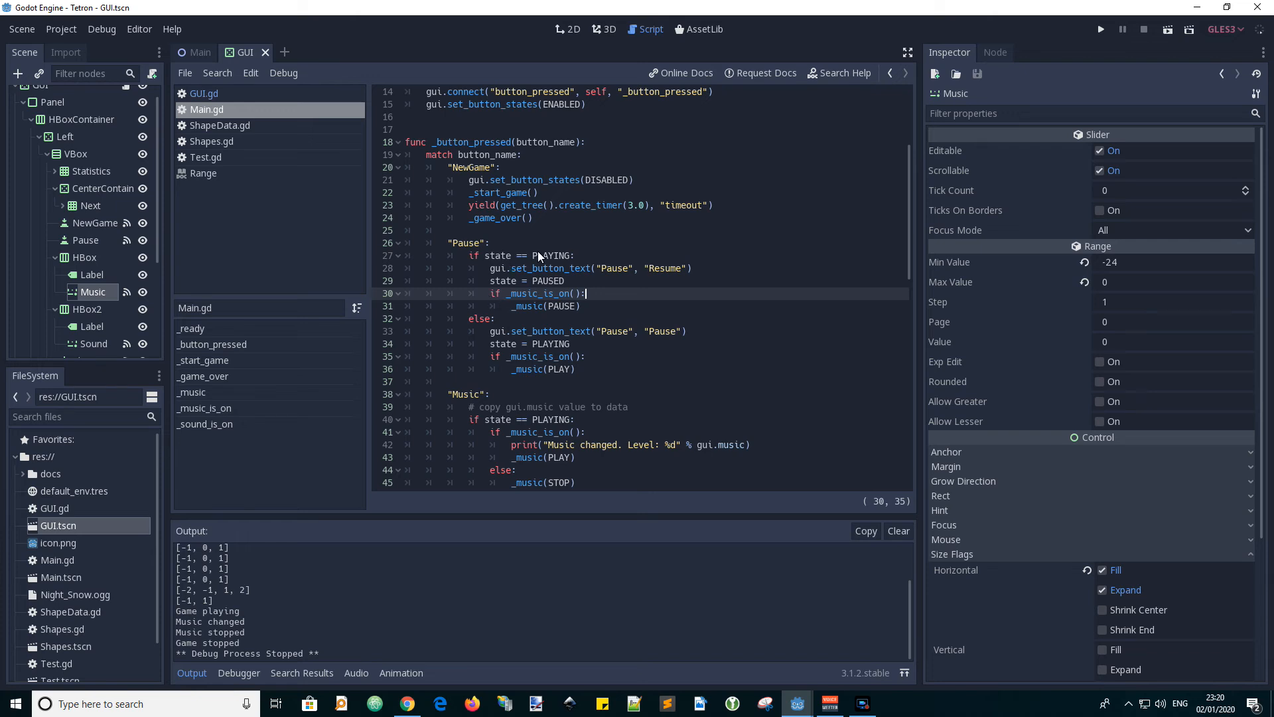
mouse_move(519, 296)
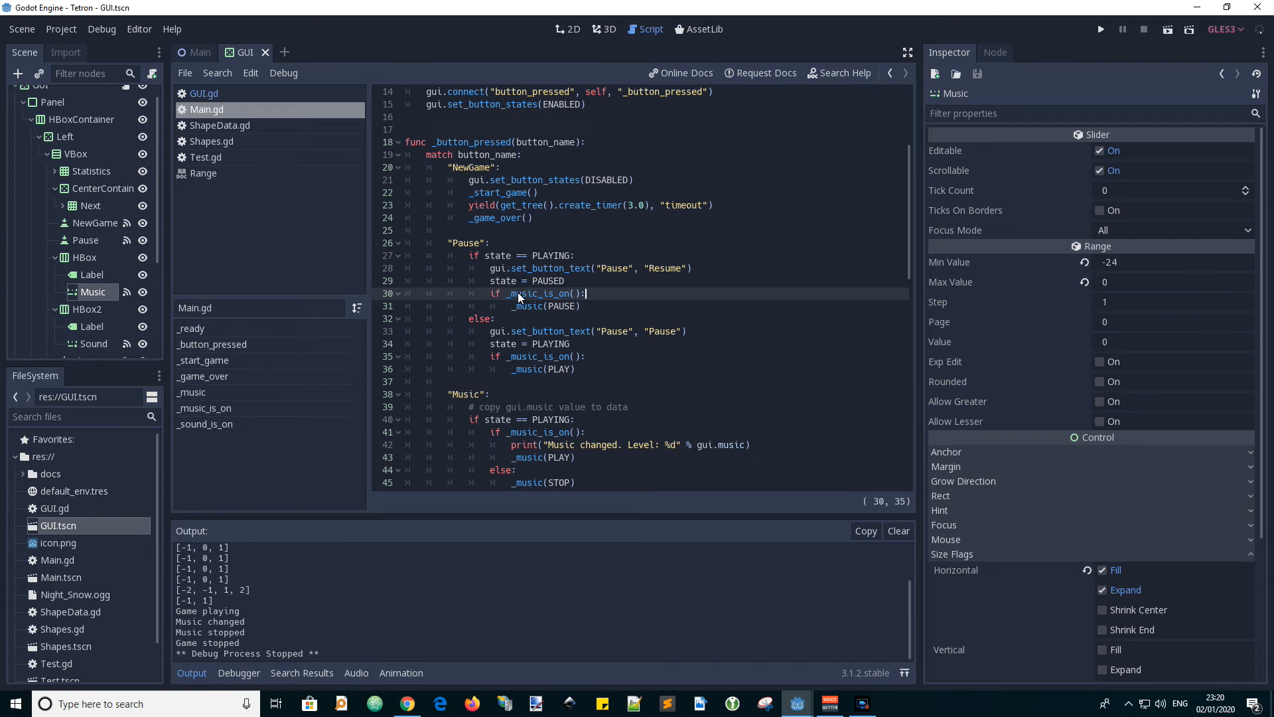
double_click(556, 306)
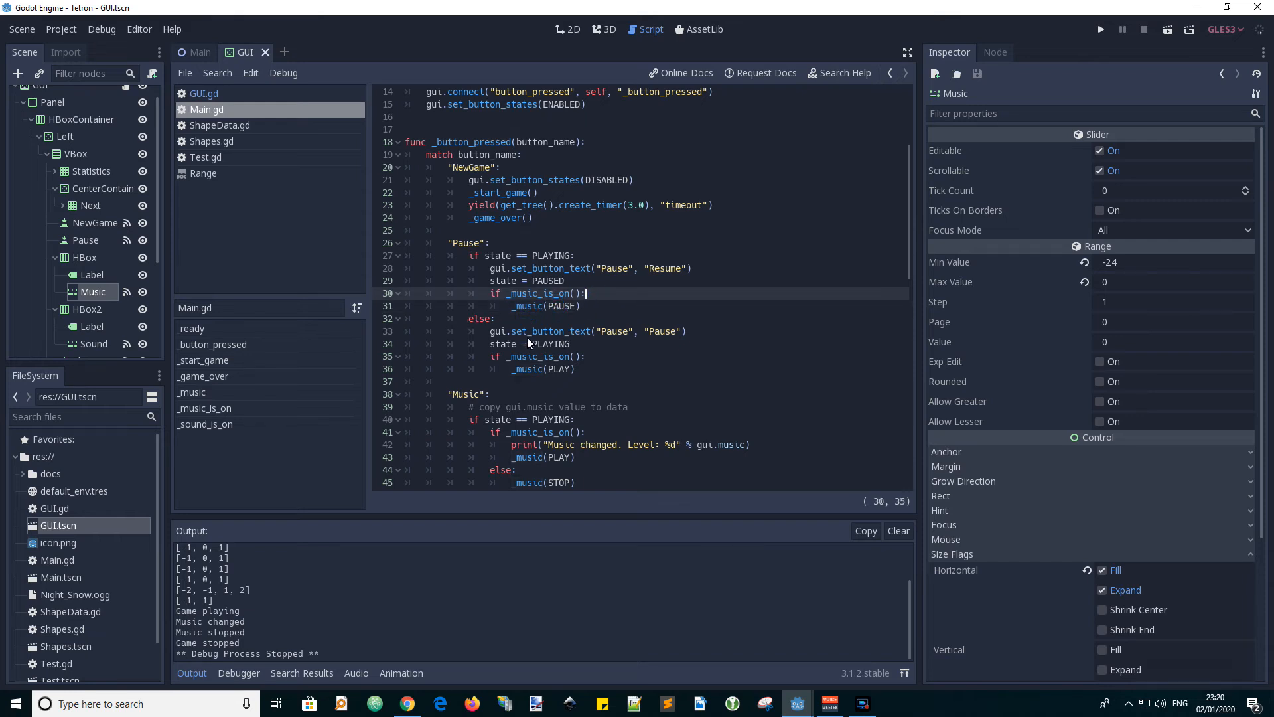
left_click(565, 330)
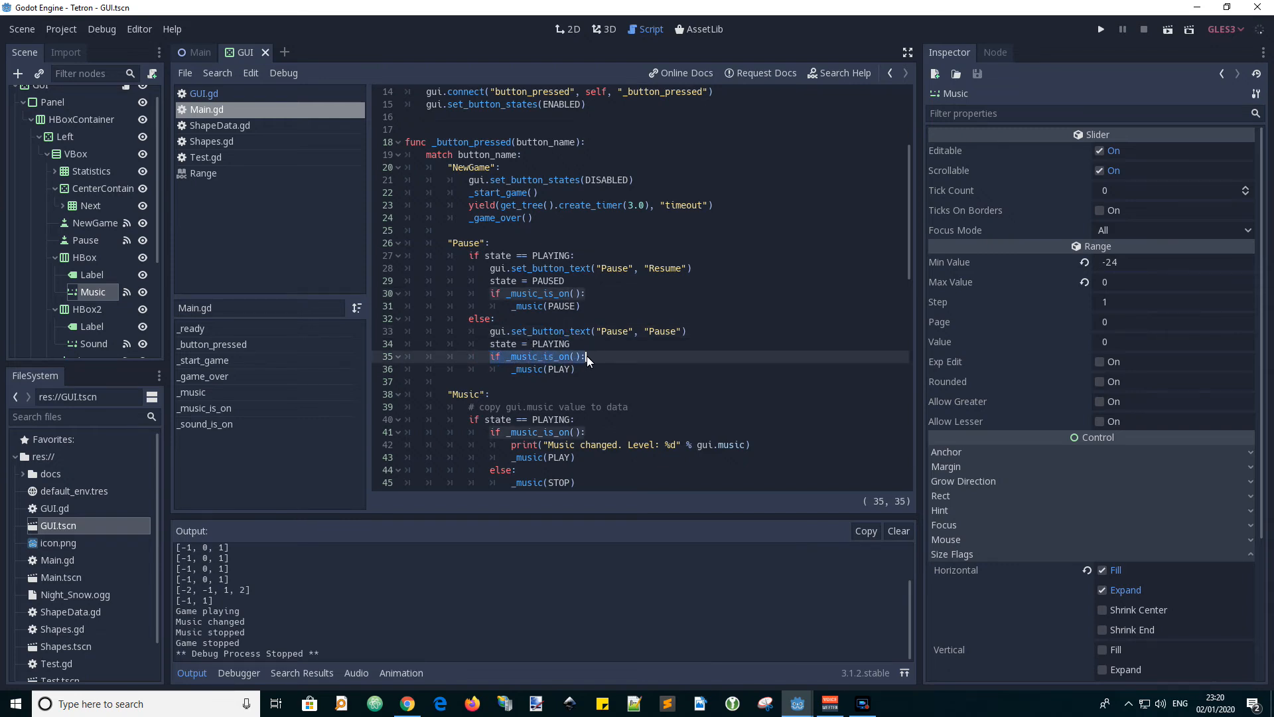
left_click(535, 369)
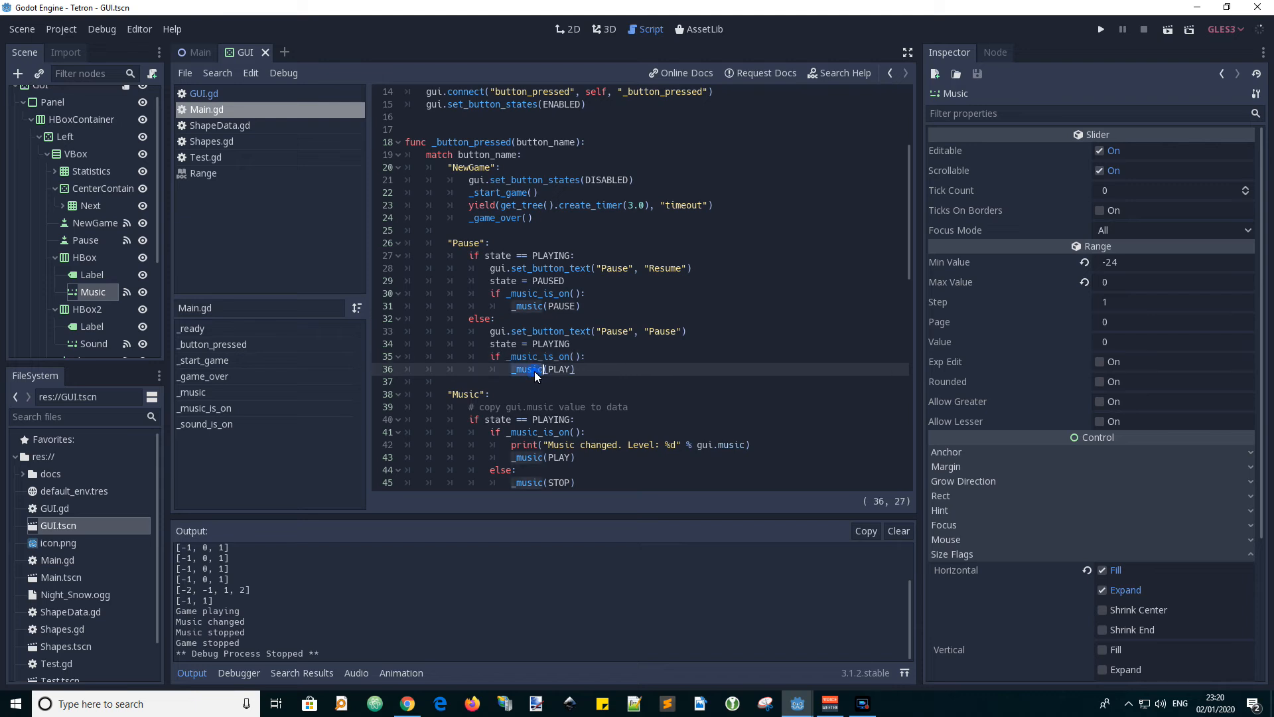
mouse_move(593, 376)
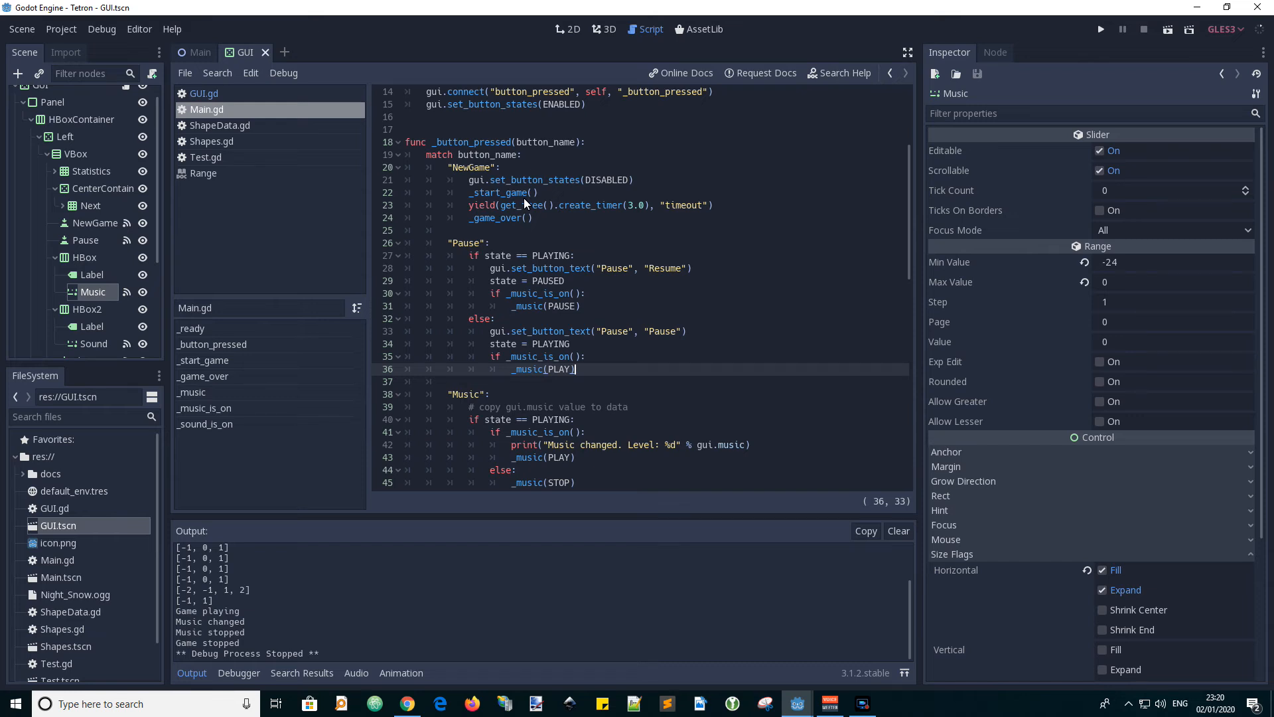
mouse_move(544, 311)
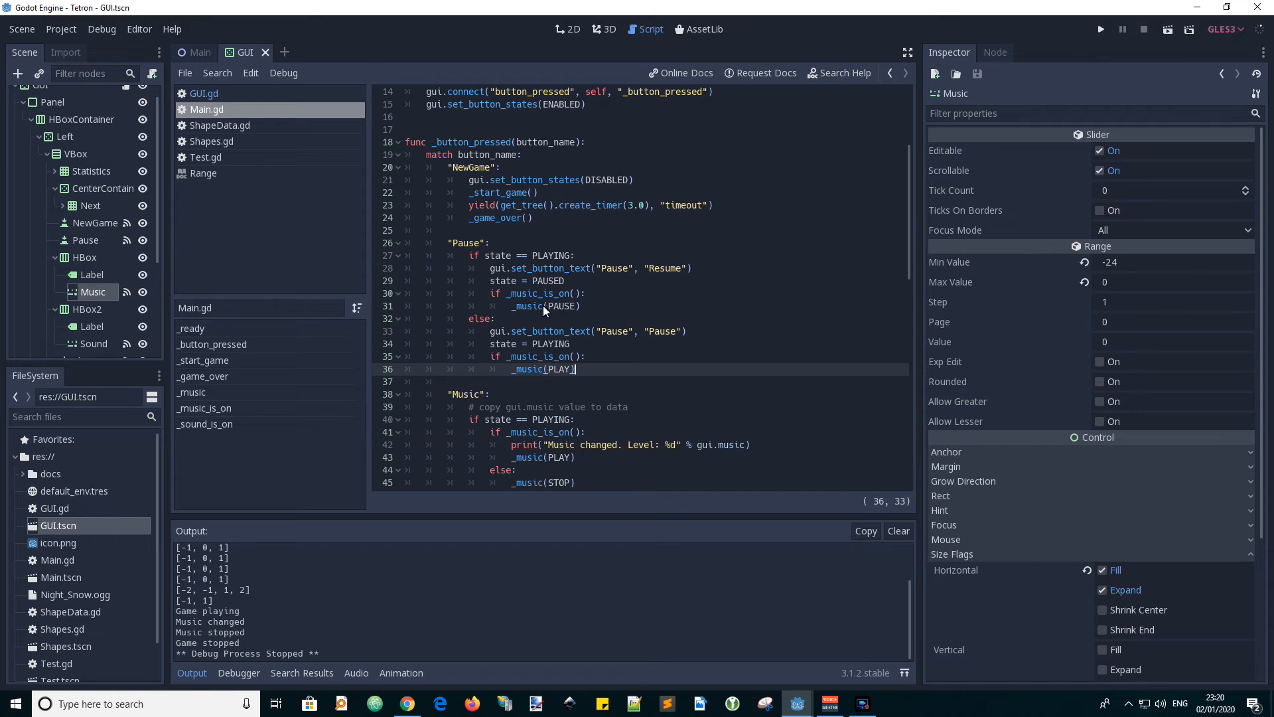
mouse_move(562, 371)
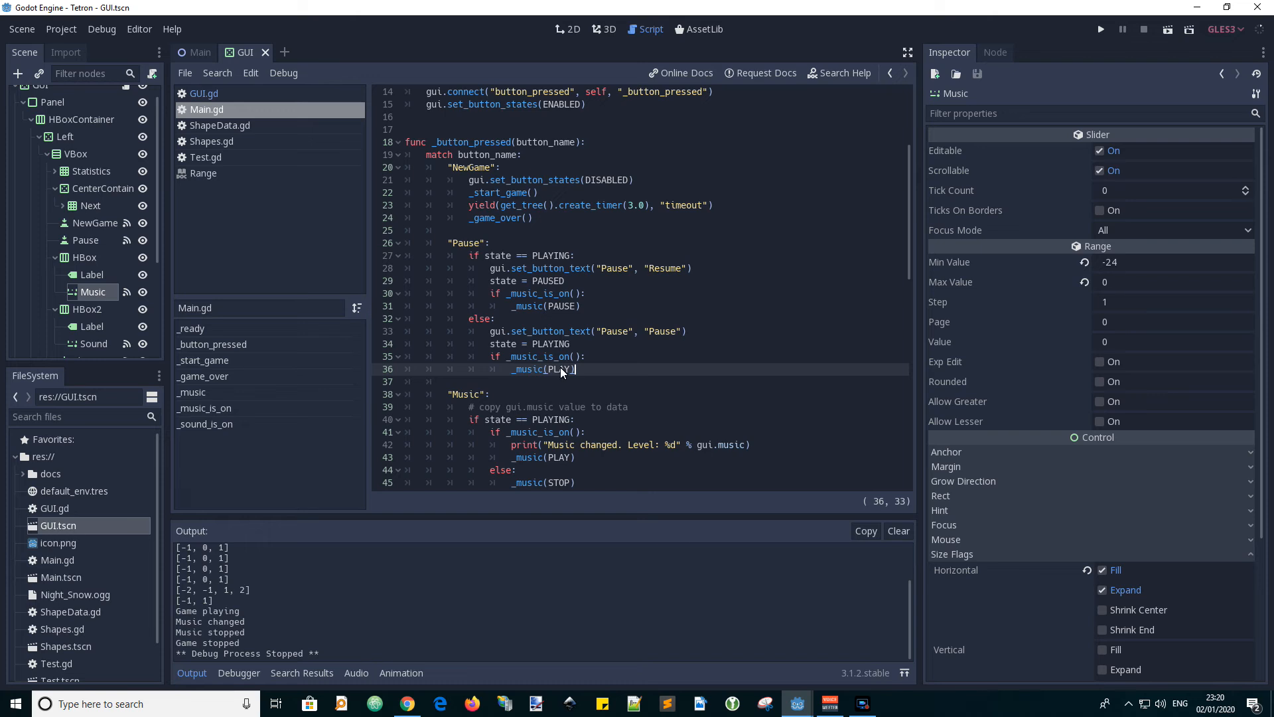
mouse_move(597, 374)
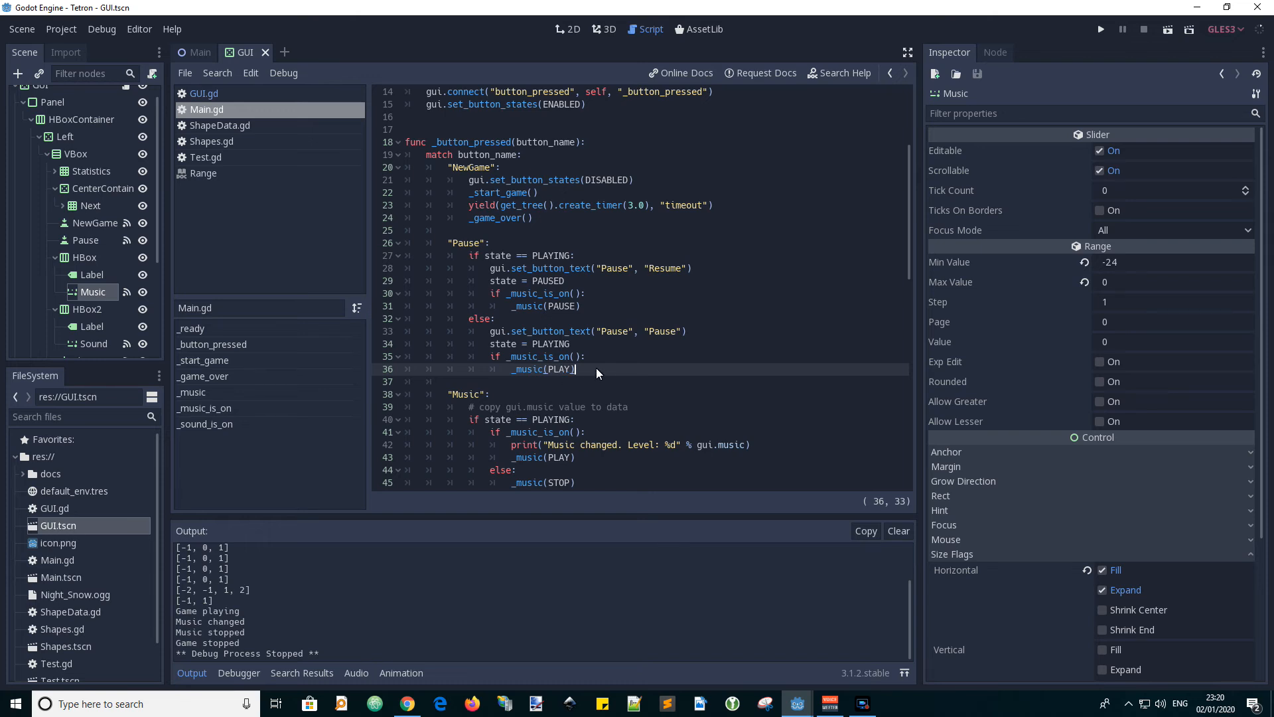
mouse_move(494, 362)
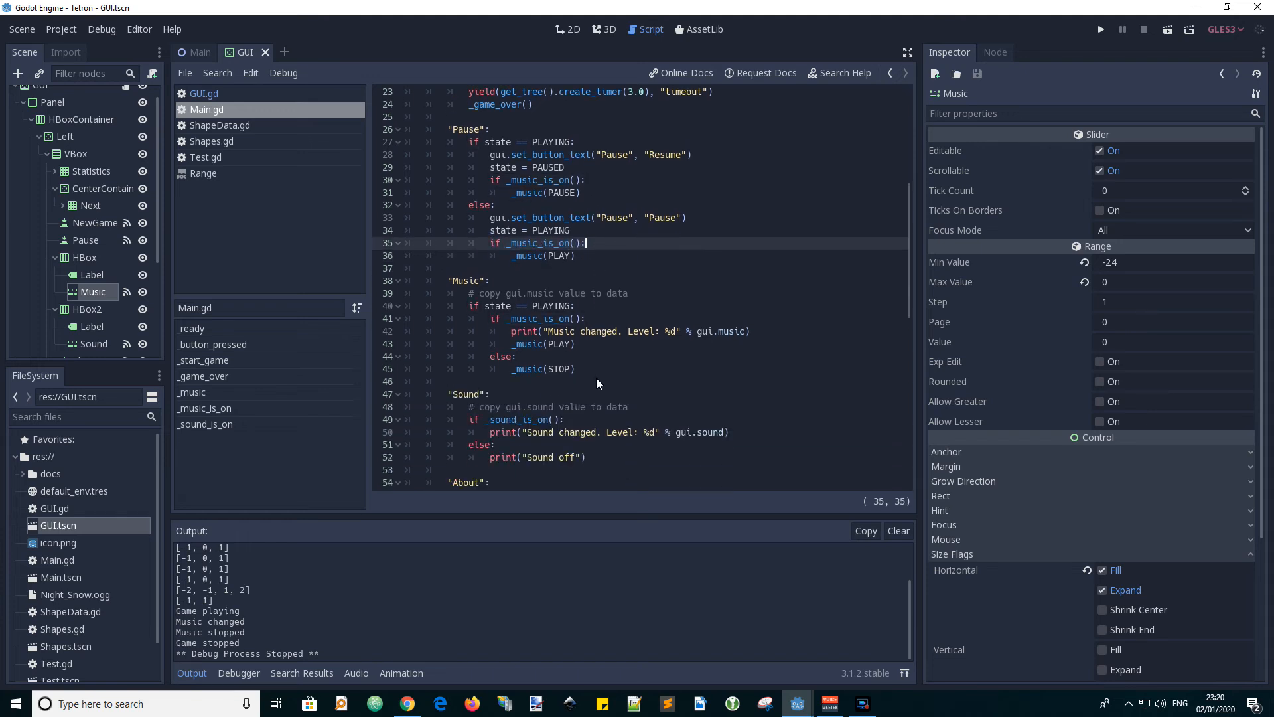
mouse_move(552, 282)
type("_music(STOP)")
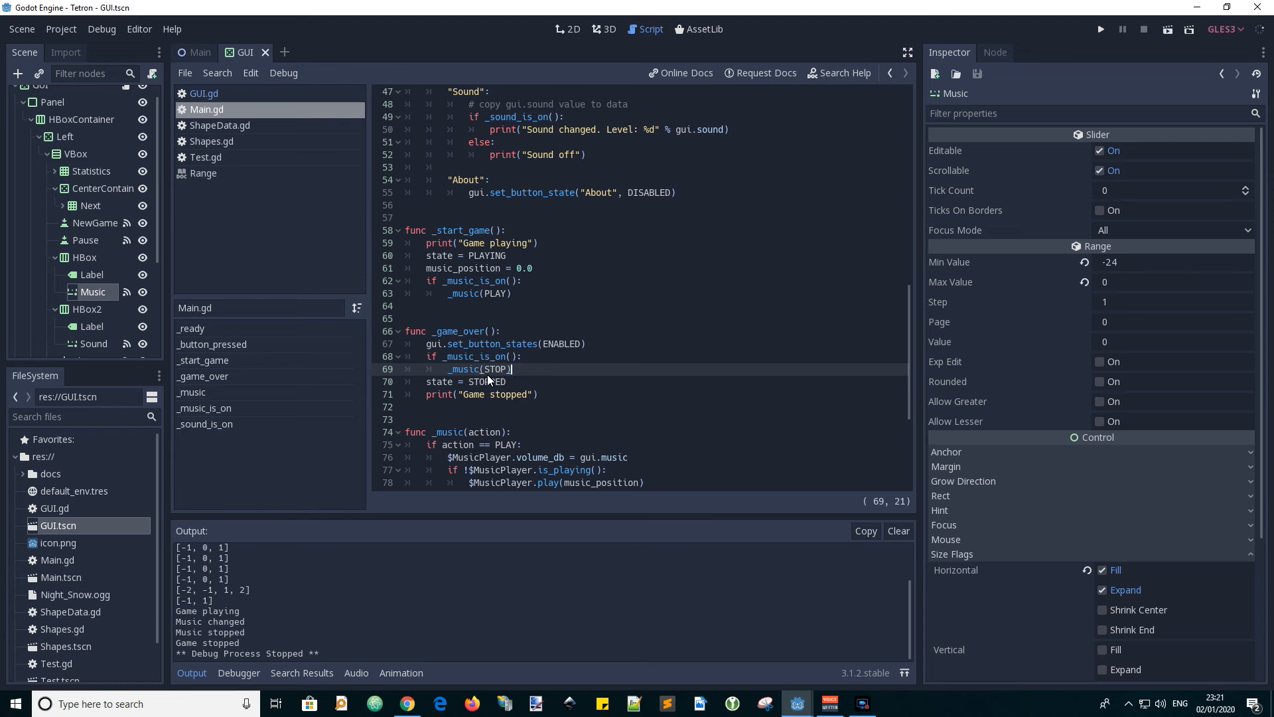
mouse_move(429, 367)
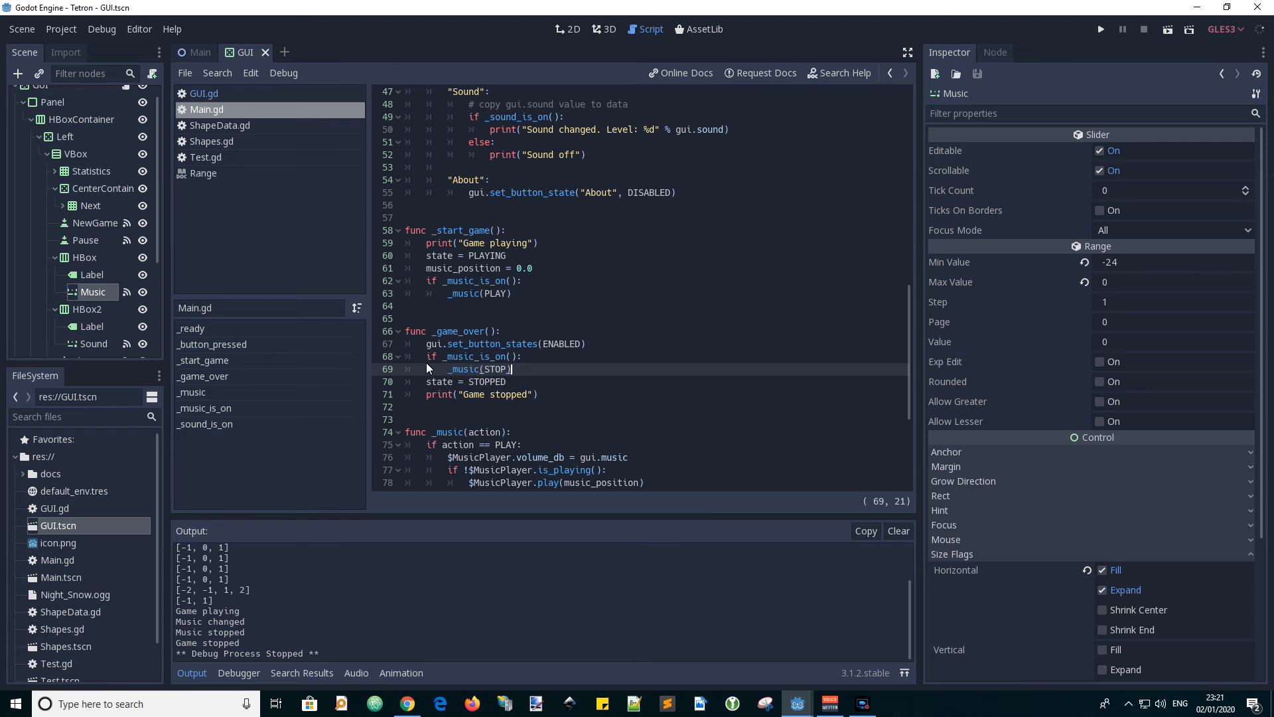
Step: Inspect the guarded stop-music call in _game_over
left_click(512, 356)
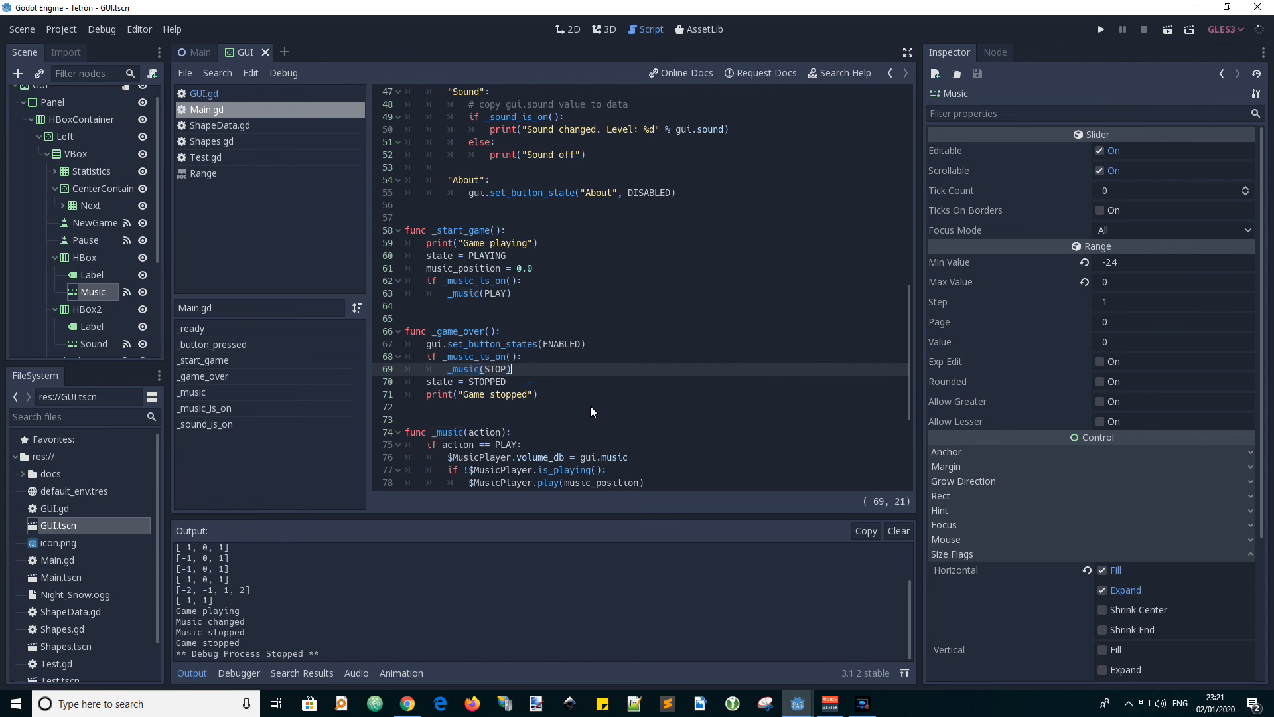
mouse_move(601, 398)
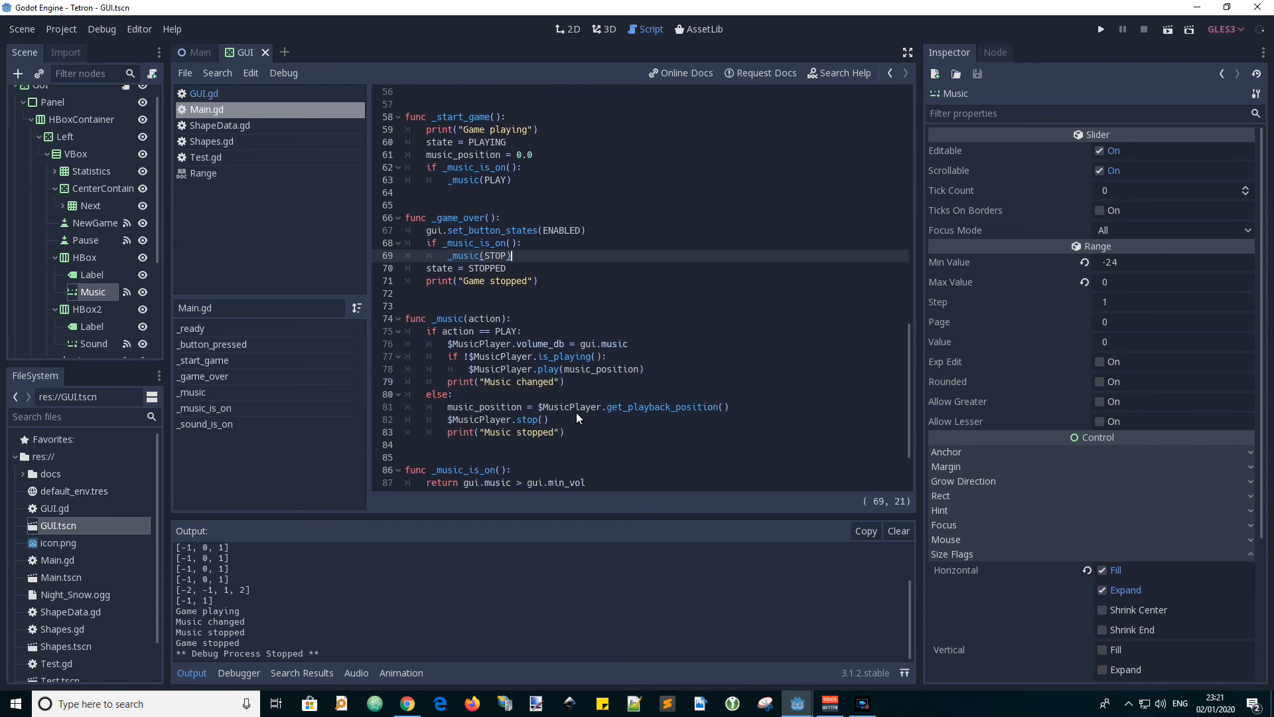
double_click(499, 382)
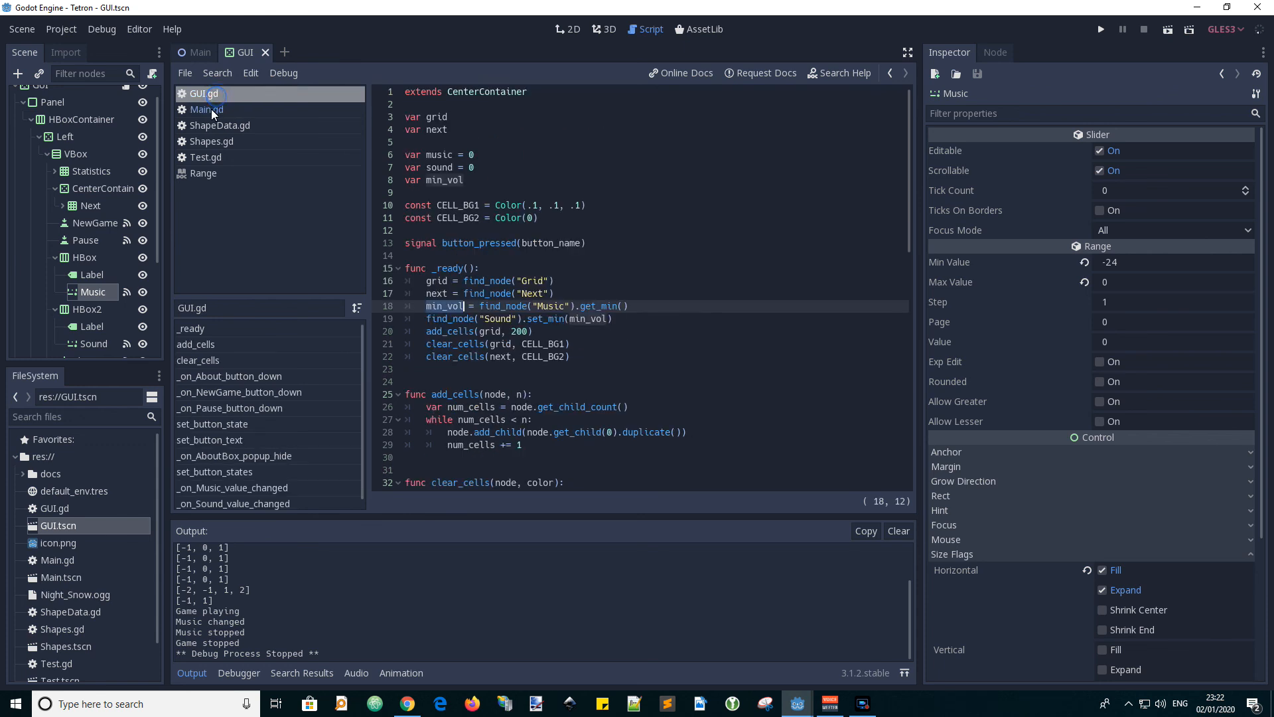
Step: Return to the top of Main.gd at the music_position variable declaration
left_click(208, 110)
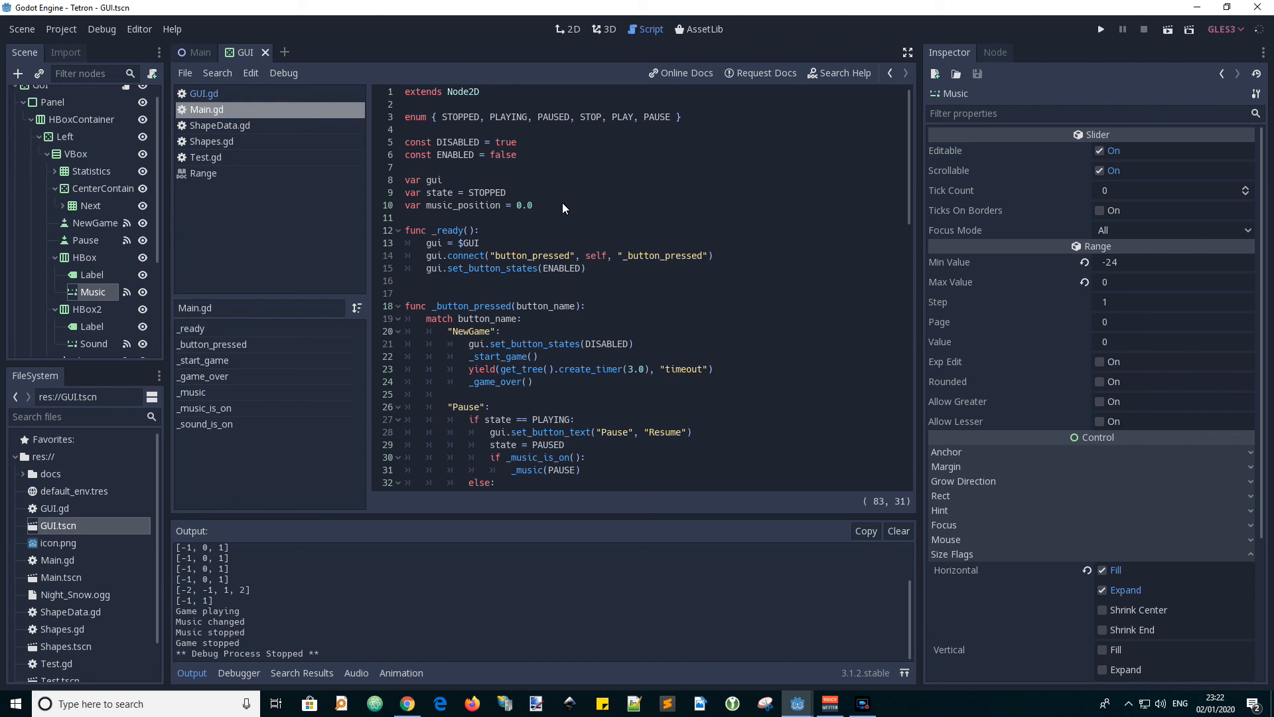
left_click(534, 204)
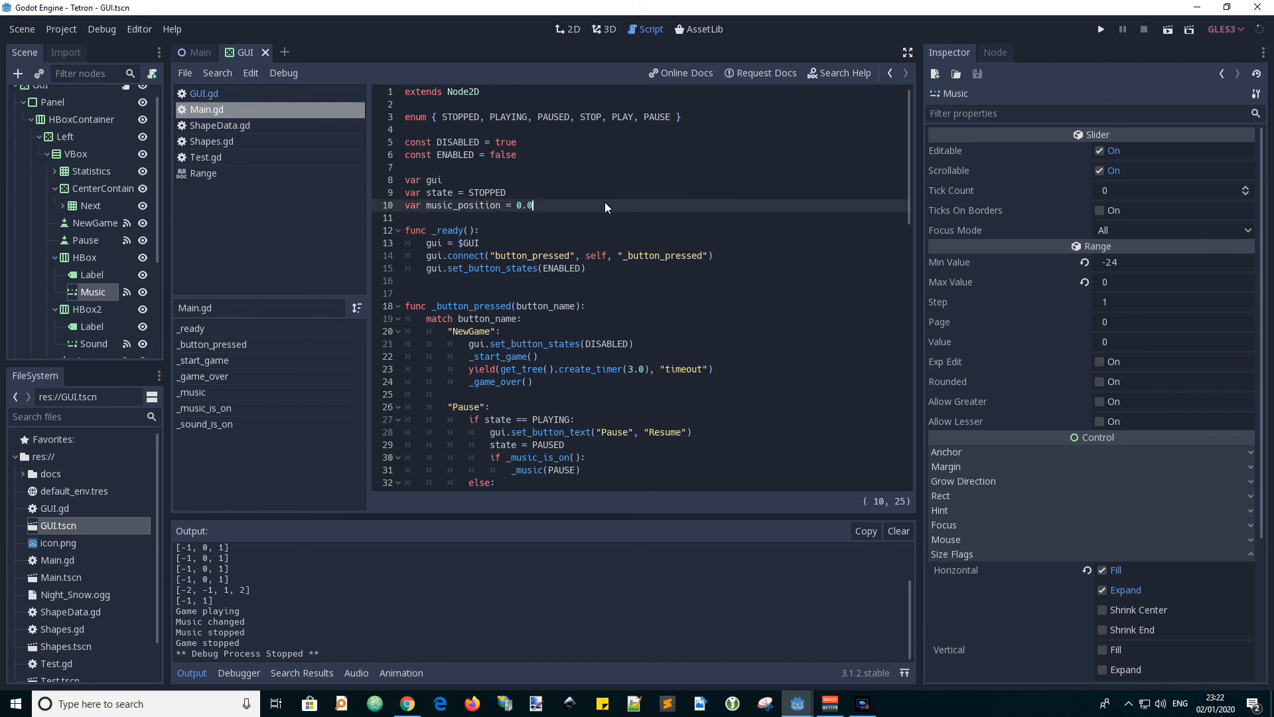